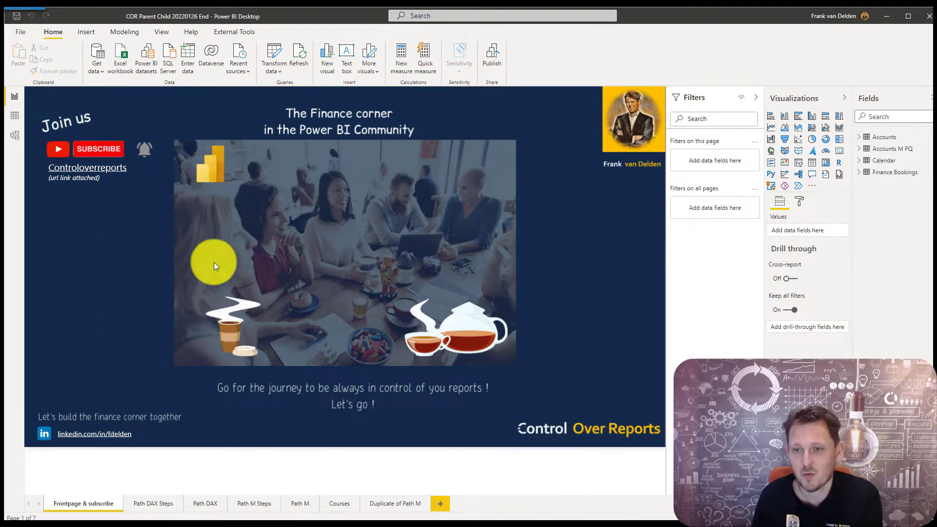
pyautogui.moveTo(305, 371)
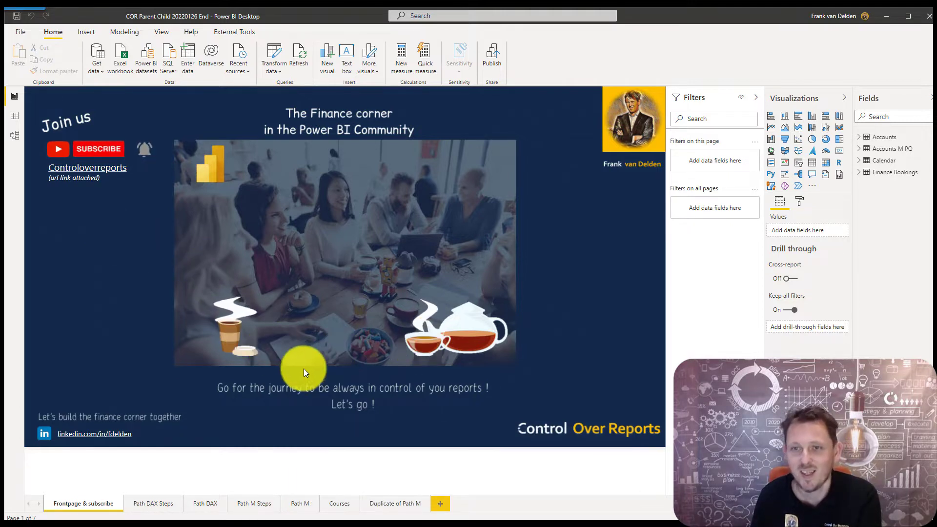
pyautogui.moveTo(303, 385)
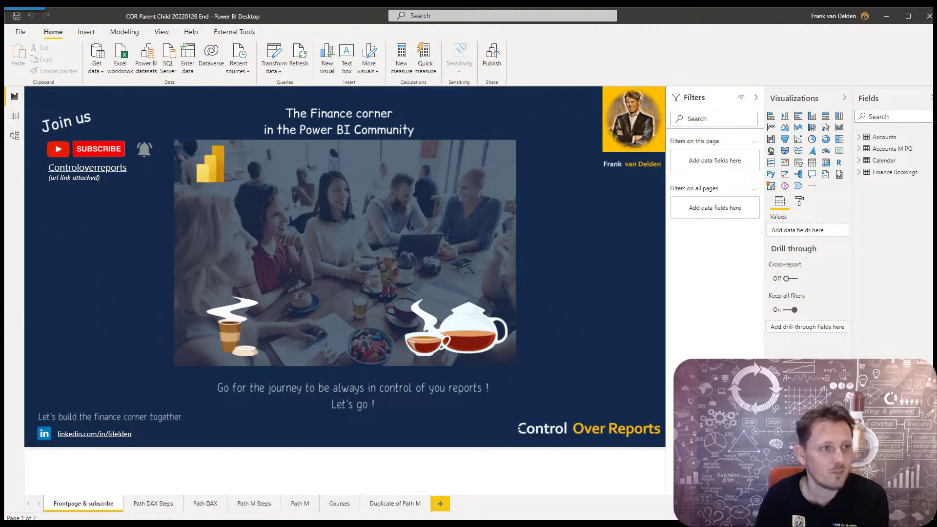
# Show the Path M Steps page listing the eight Parent - Child COA steps
pyautogui.click(253, 504)
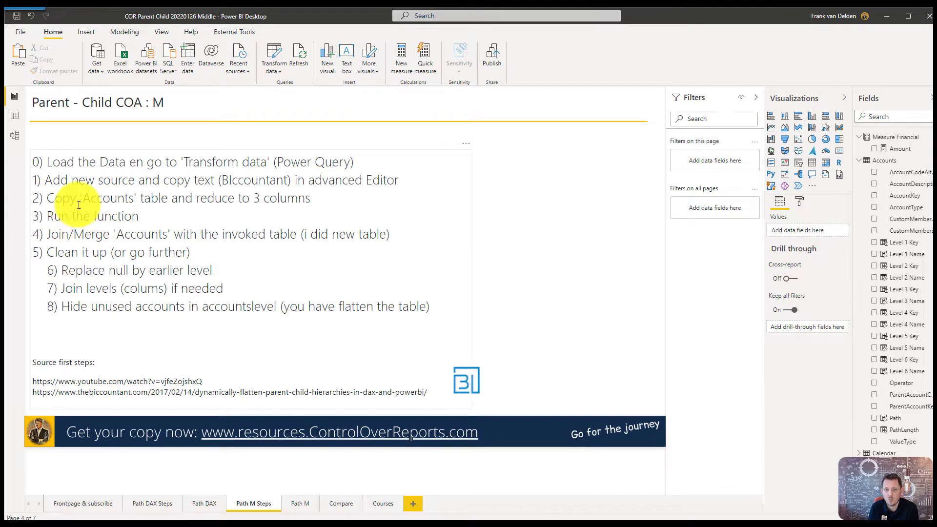
pyautogui.moveTo(74, 236)
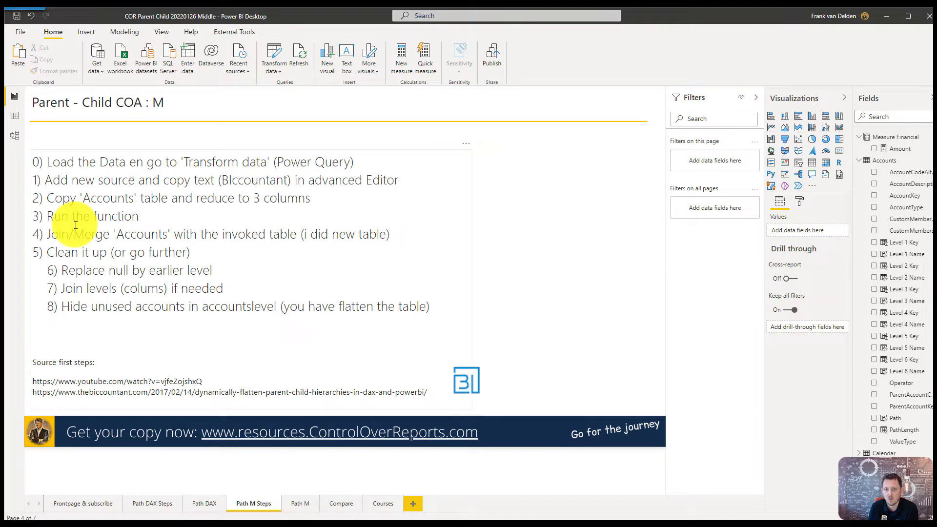
pyautogui.moveTo(136, 291)
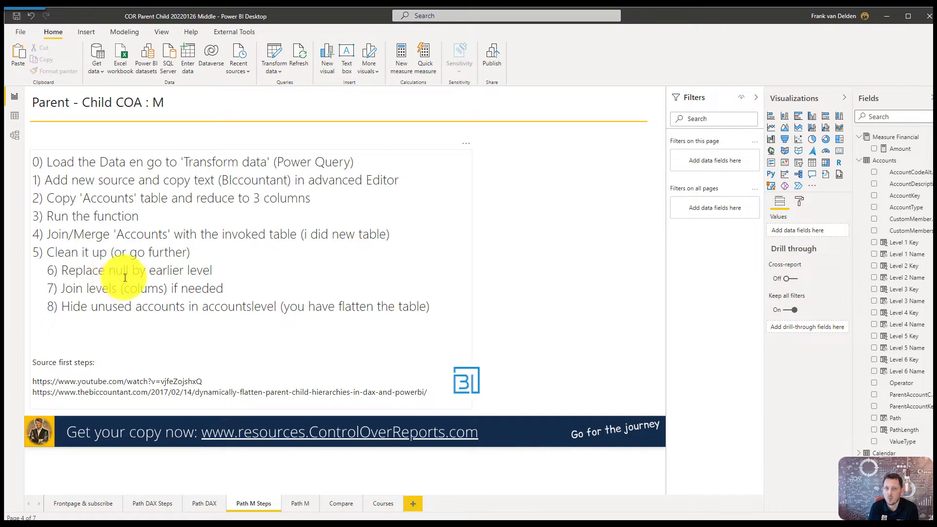
pyautogui.moveTo(129, 287)
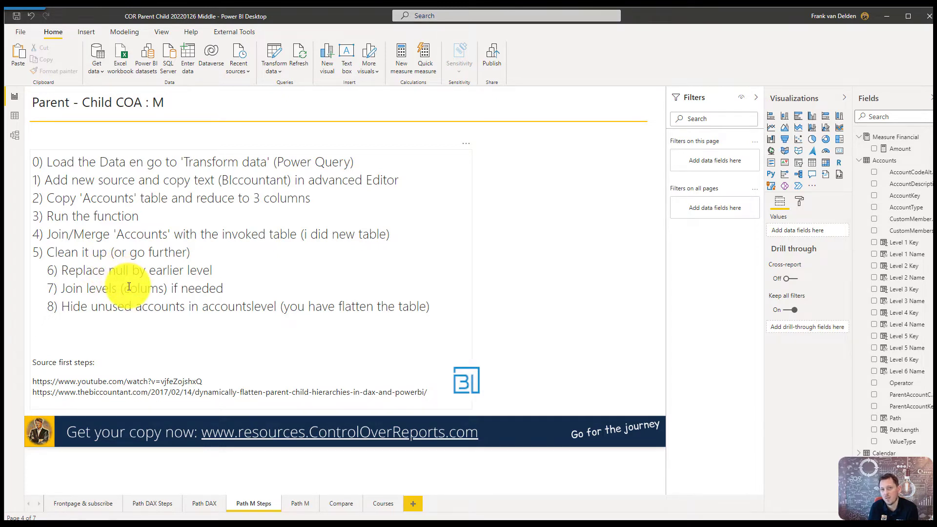
pyautogui.moveTo(171, 316)
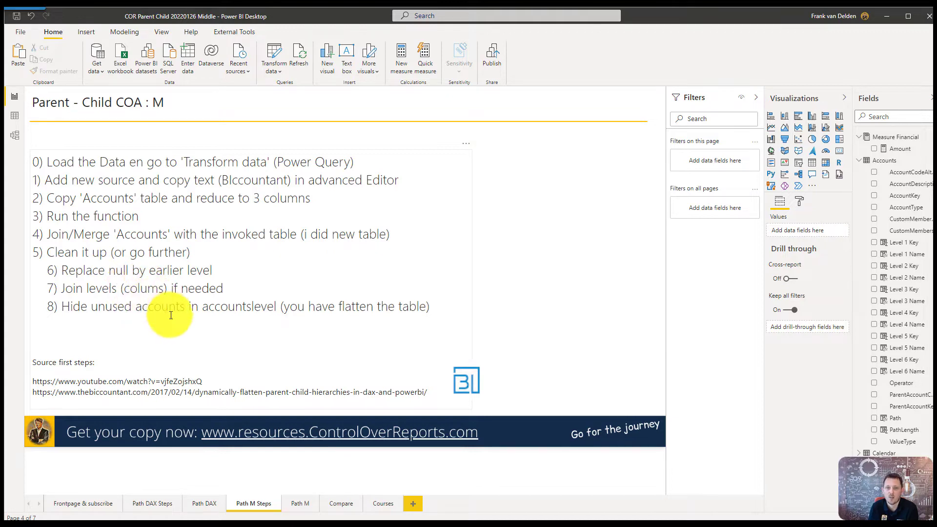
pyautogui.moveTo(258, 264)
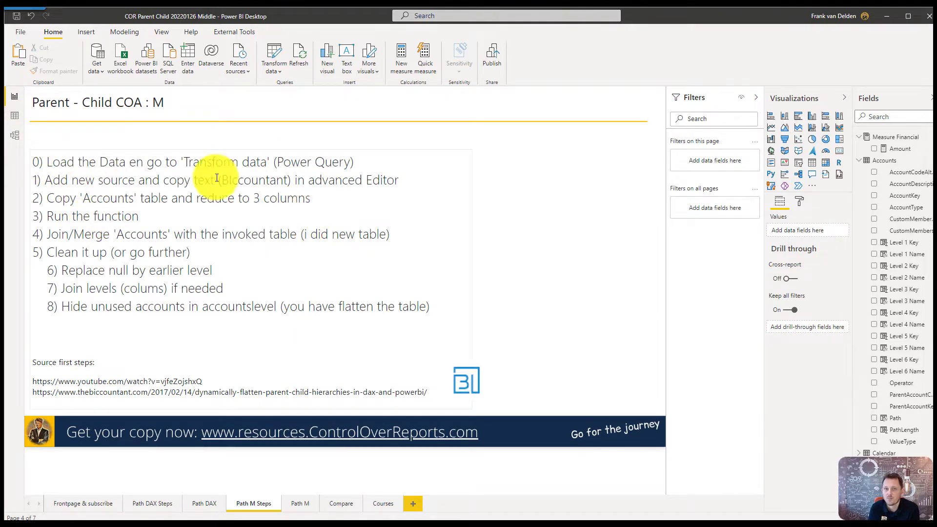
pyautogui.moveTo(279, 53)
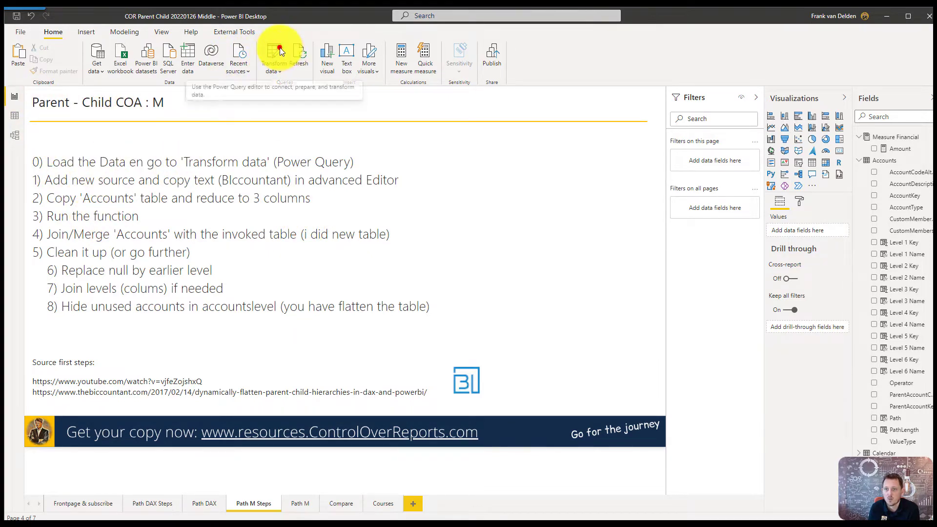
# Add a blank query via Advanced Editor holding the Table.SolveParentChild function code
pyautogui.click(280, 53)
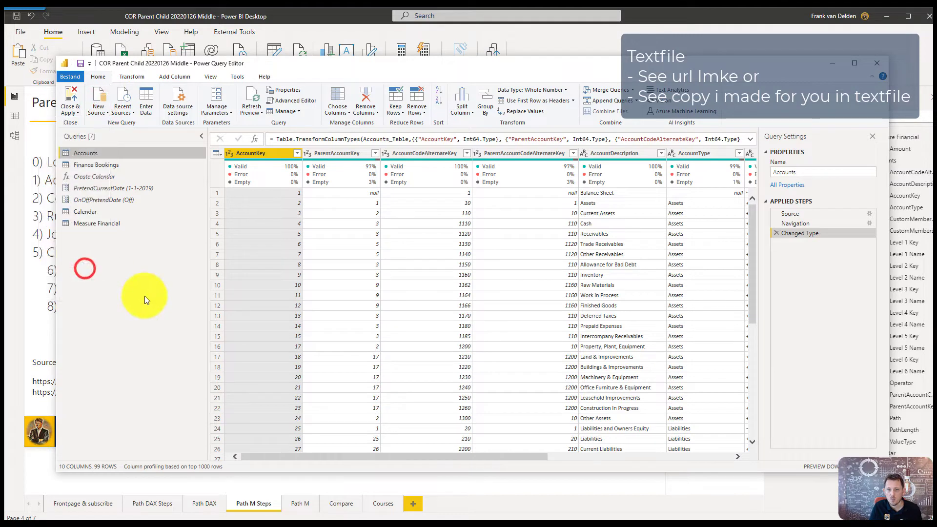
pyautogui.click(291, 101)
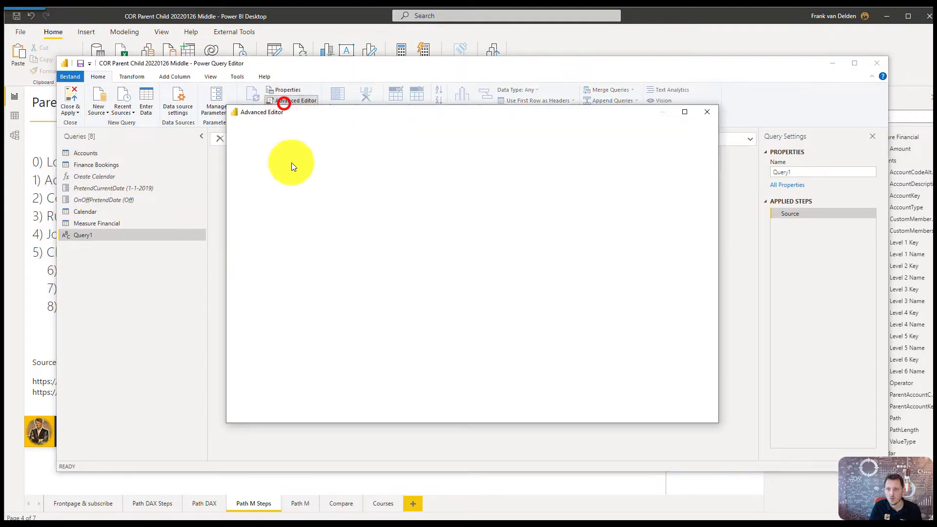
pyautogui.click(295, 100)
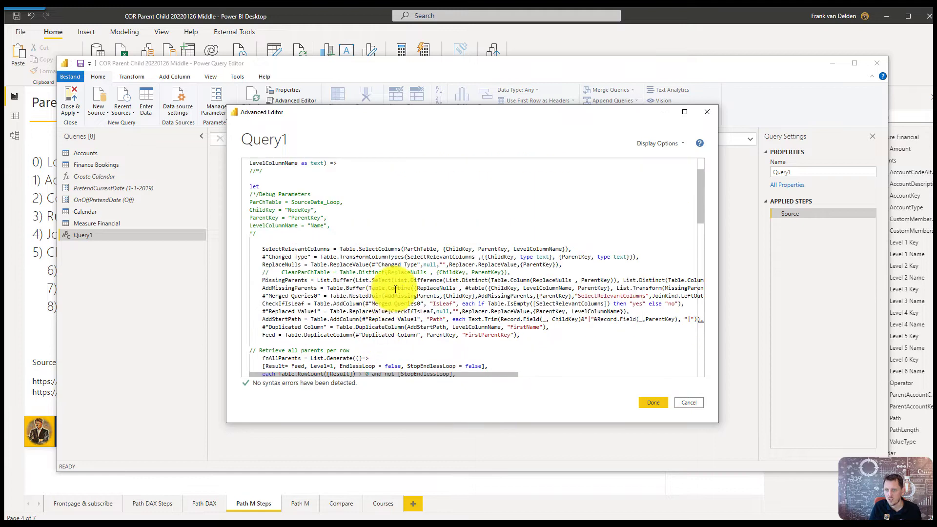
pyautogui.scroll(-3)
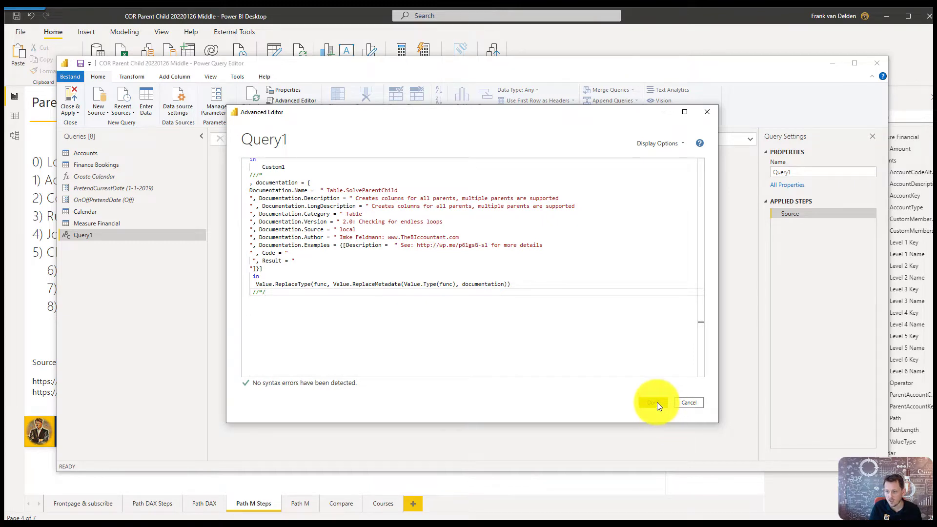
pyautogui.click(656, 402)
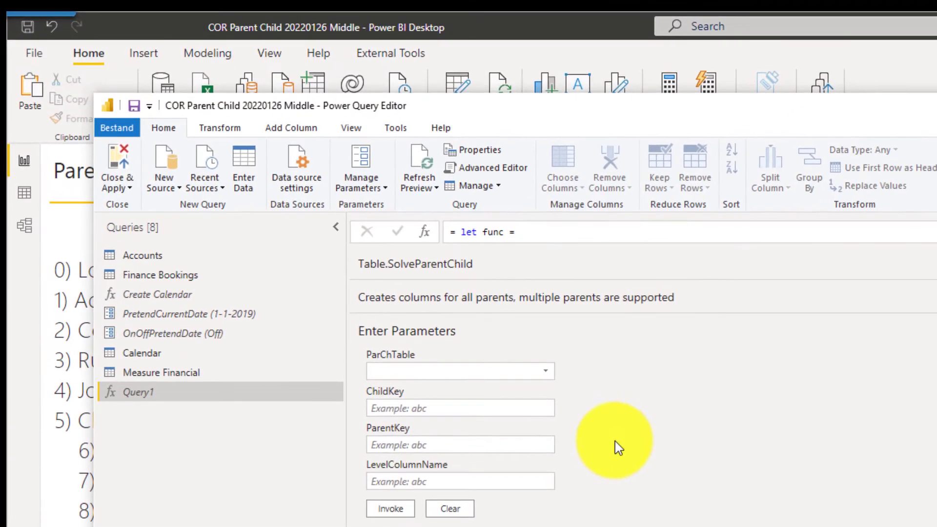
# Duplicate Accounts as Accounts M keeping only AccountDescription, ParentAccountKey and AccountKey
pyautogui.click(142, 256)
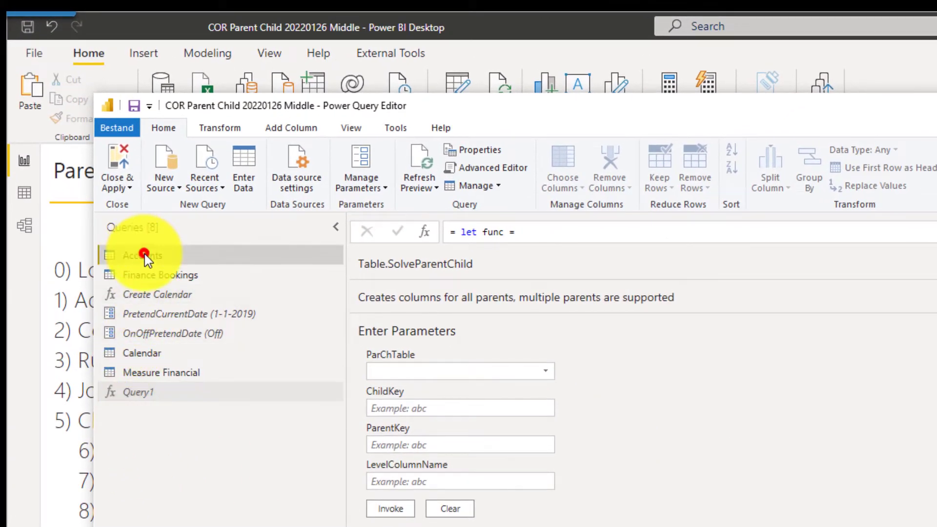
pyautogui.click(143, 256)
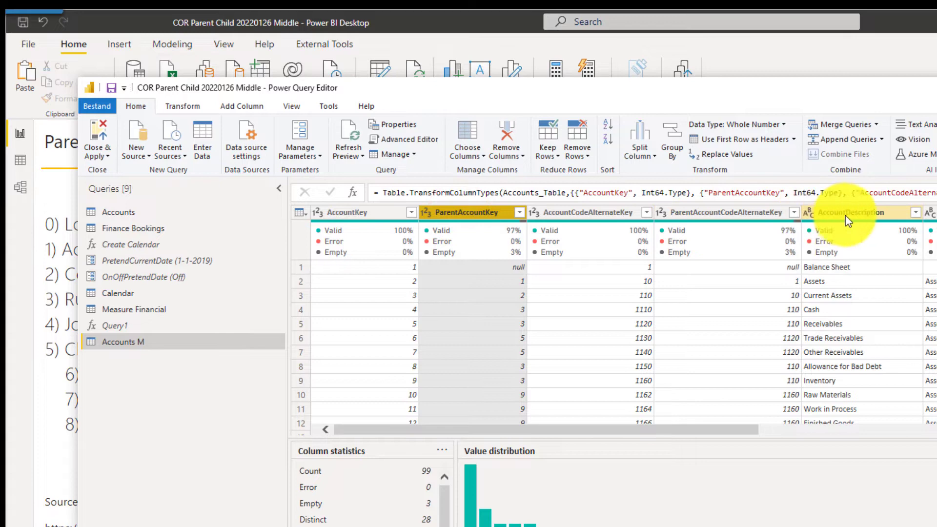
pyautogui.click(353, 213)
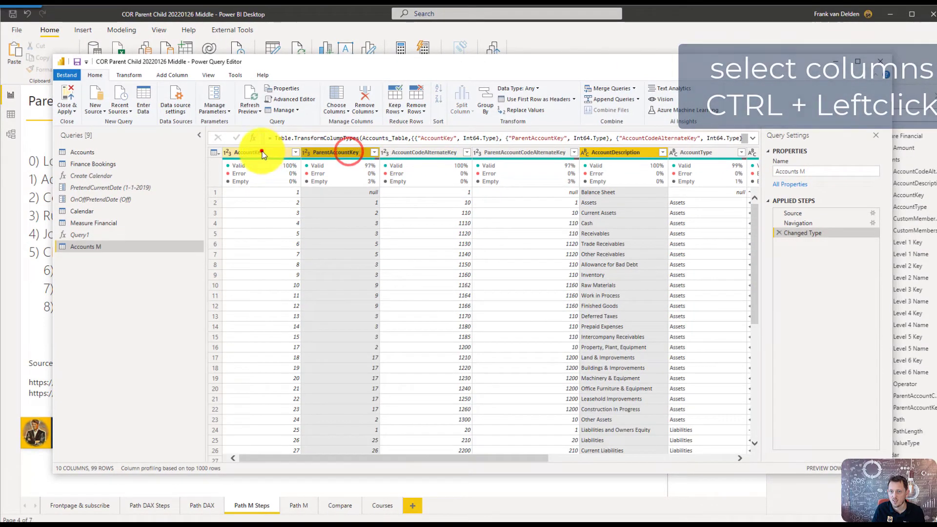
pyautogui.rightClick(338, 153)
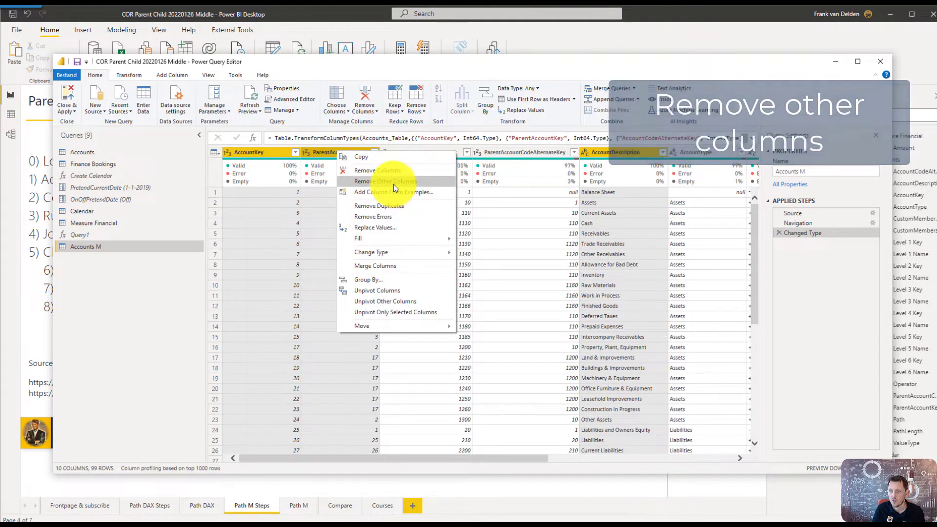
pyautogui.click(387, 181)
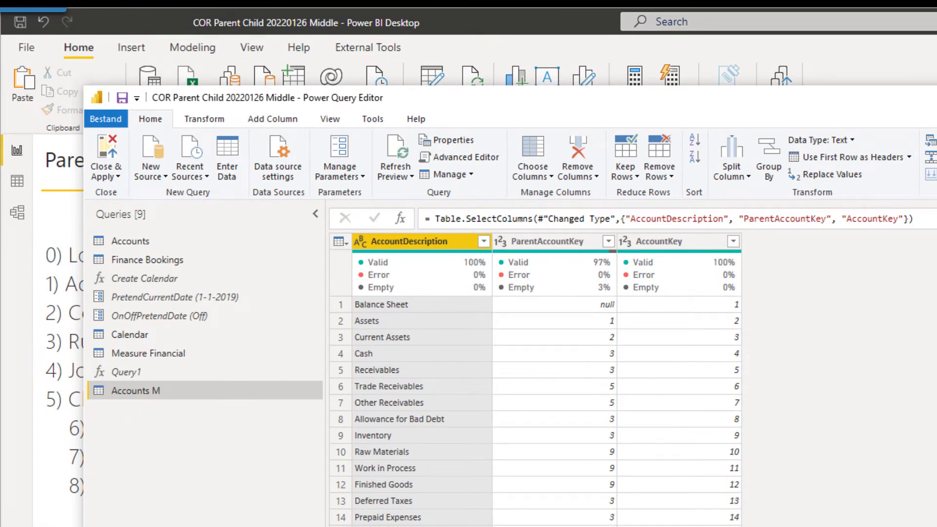
# Rename the function query and choose Accounts M as its ParChTable parameter
pyautogui.click(155, 375)
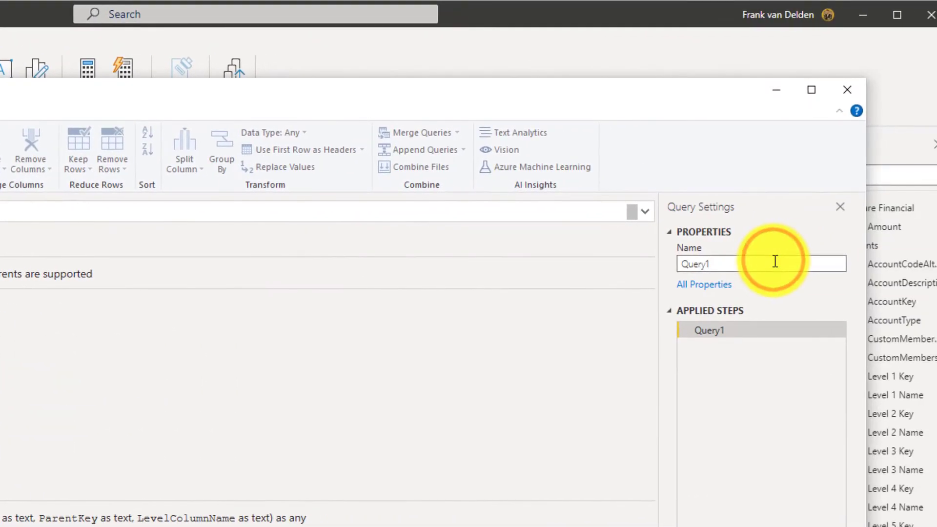
pyautogui.write('Query Imke')
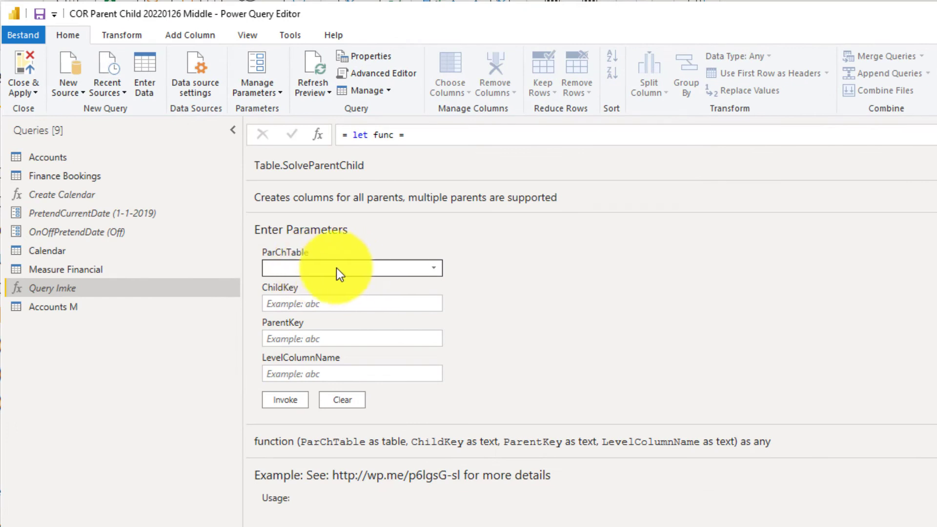
pyautogui.click(433, 267)
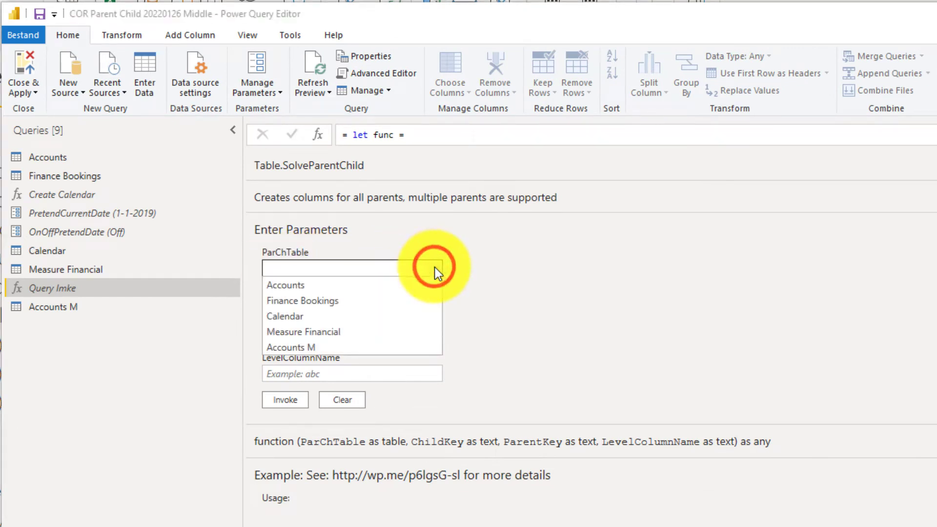
pyautogui.click(292, 348)
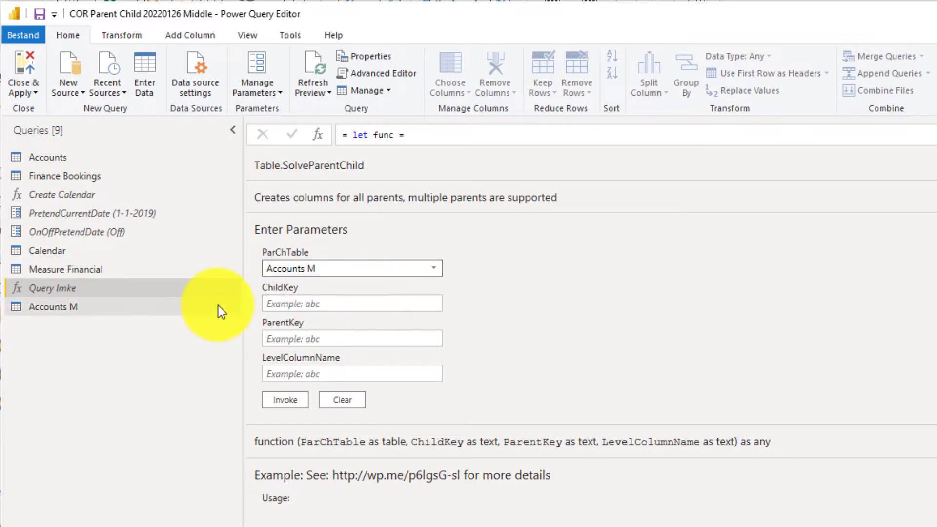
# Enter AccountKey, ParentAccountKey and AccountDescription as the child key, parent key and level parameters
pyautogui.click(352, 302)
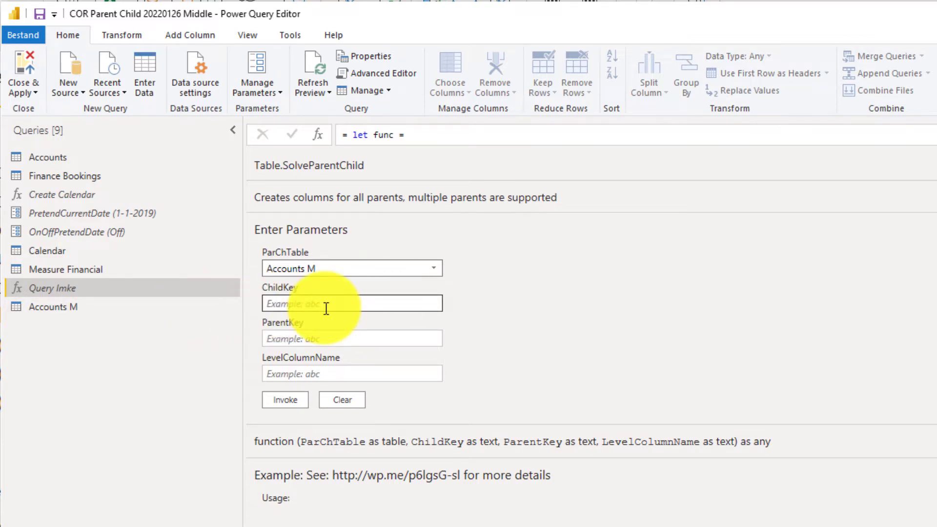
pyautogui.write('AccountKey')
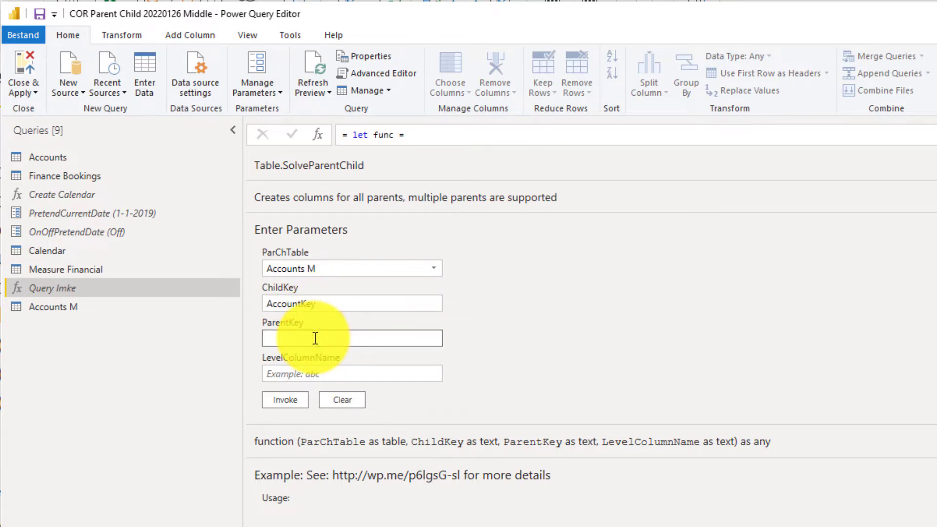
pyautogui.write('Parent')
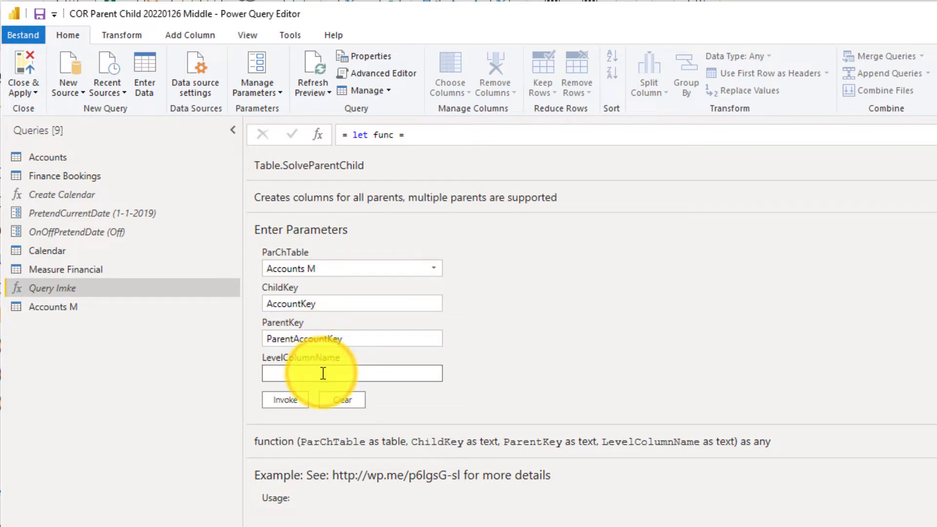
pyautogui.write('A')
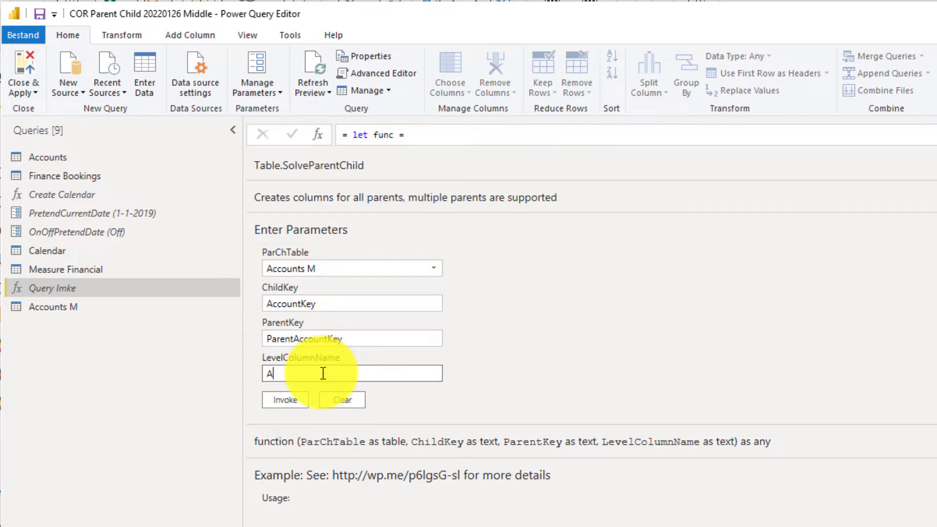
pyautogui.write('cc')
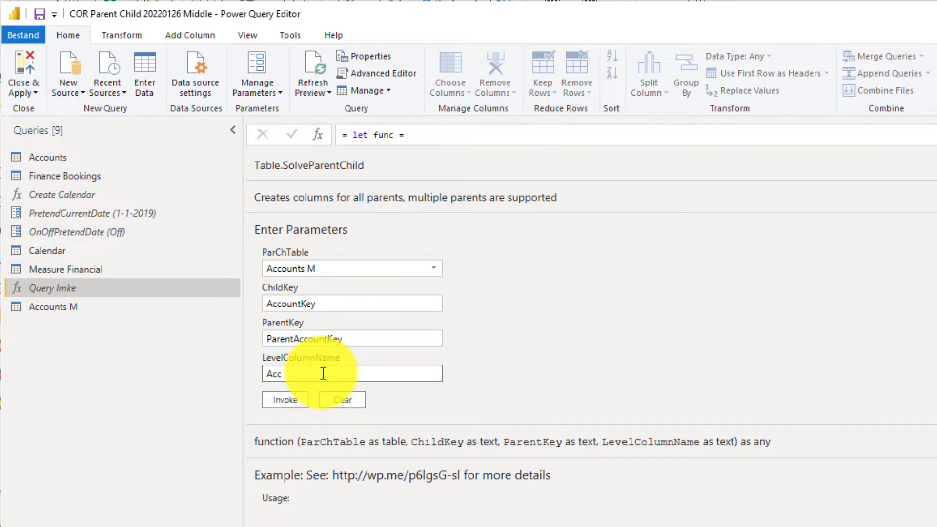
pyautogui.write('ountDescription')
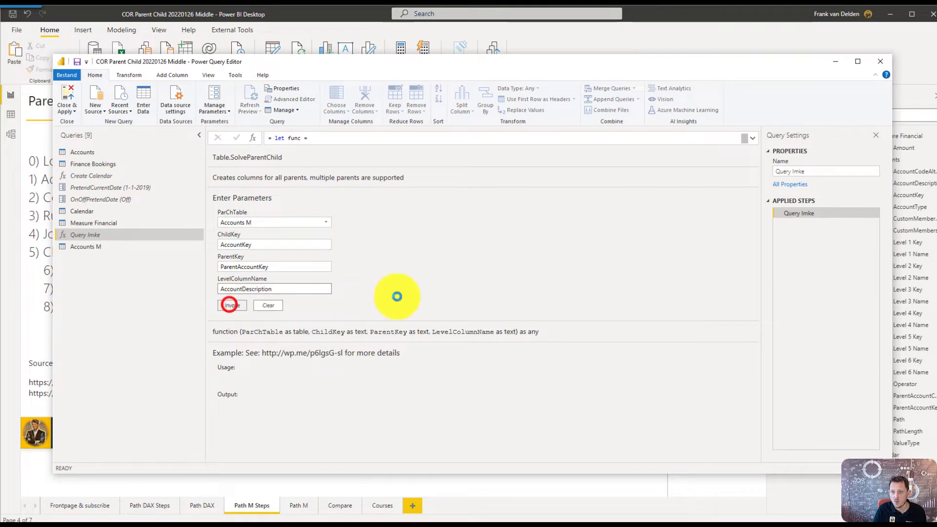
# Invoke the function and review its NodeKey, Path, HierarchyDepth and Level columns
pyautogui.click(233, 304)
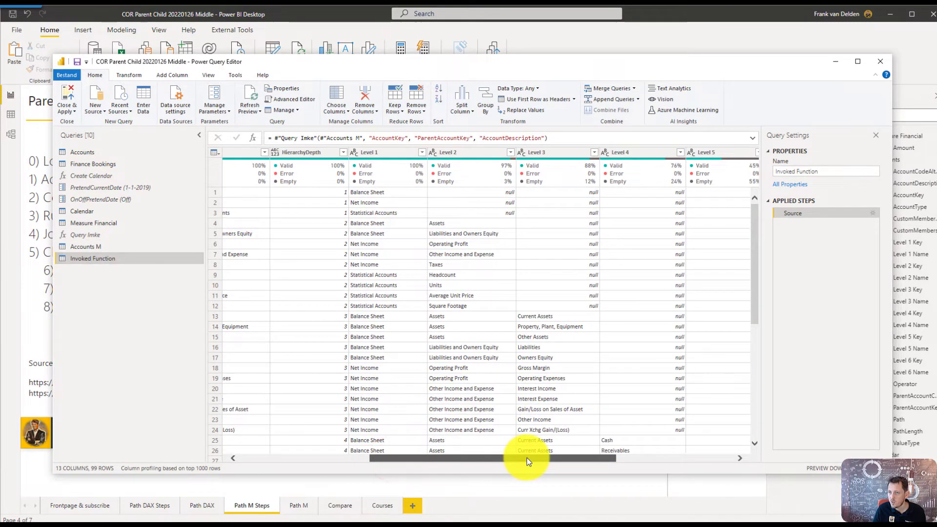
pyautogui.moveTo(526, 457); pyautogui.dragTo(556, 458)
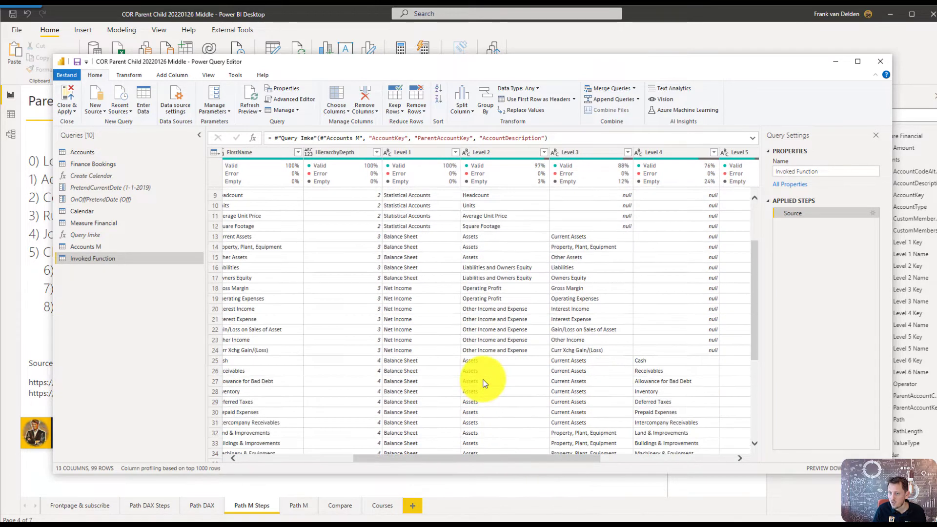
pyautogui.scroll(-3)
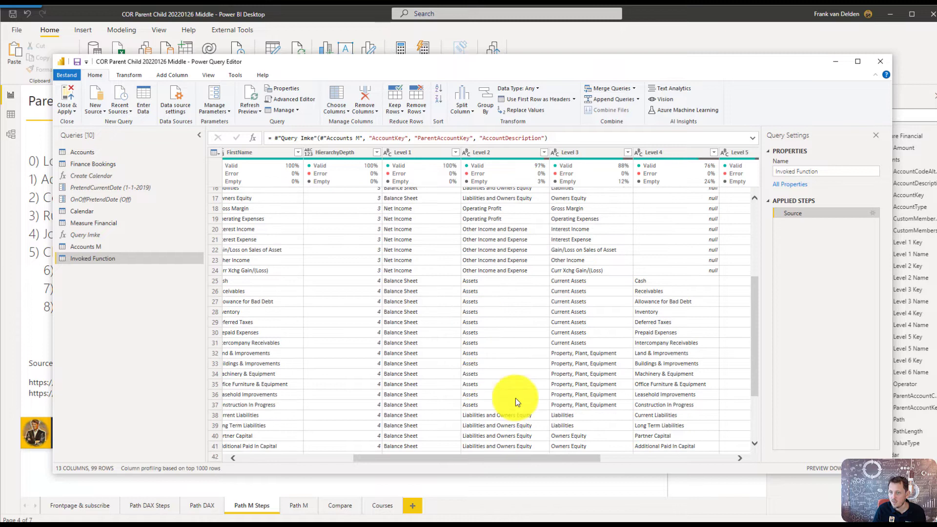
pyautogui.moveTo(469, 381)
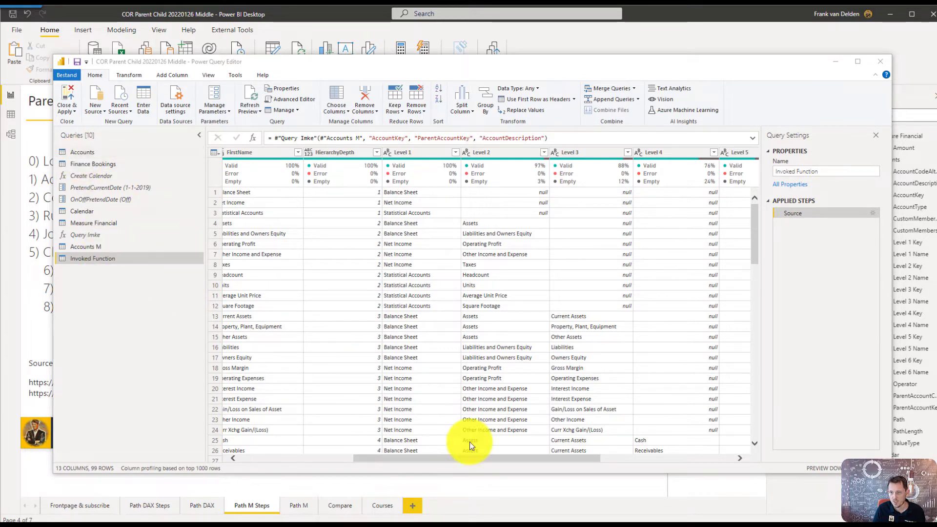
pyautogui.moveTo(470, 458); pyautogui.dragTo(634, 458)
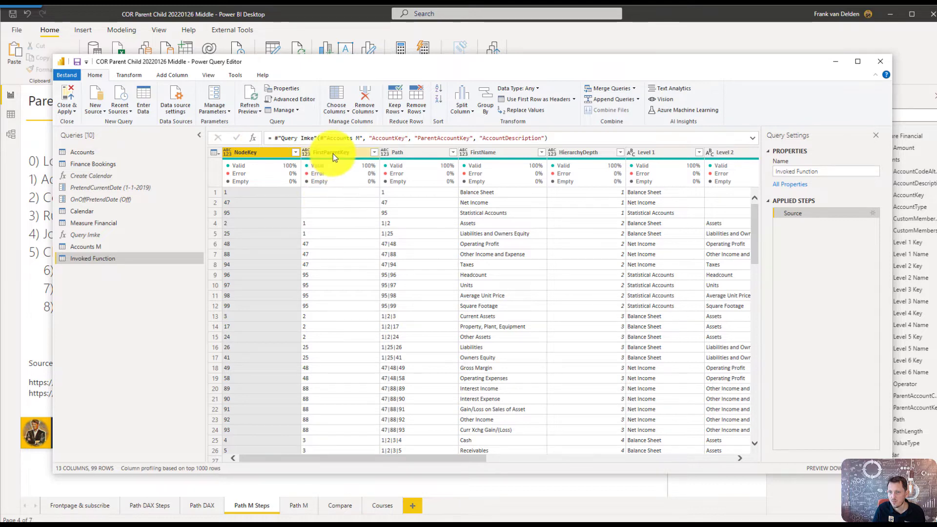
pyautogui.moveTo(471, 469)
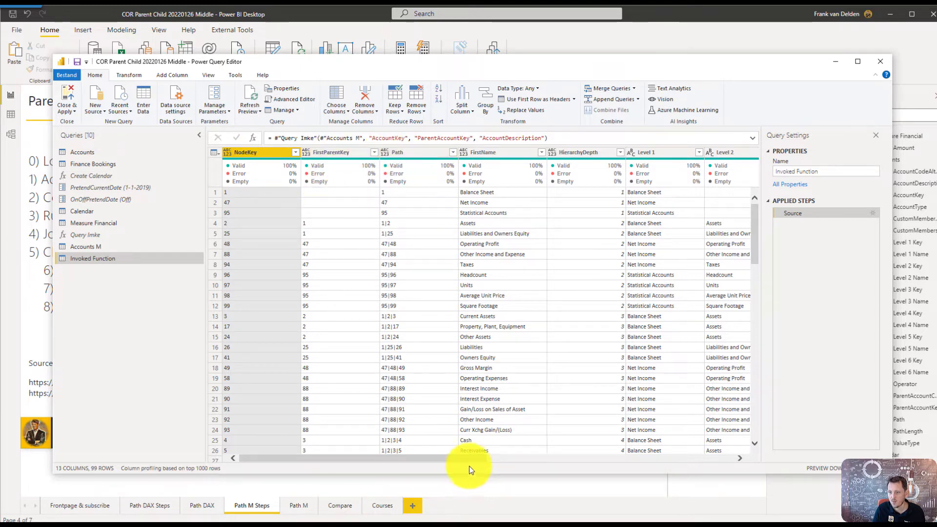
pyautogui.moveTo(470, 460); pyautogui.dragTo(493, 460)
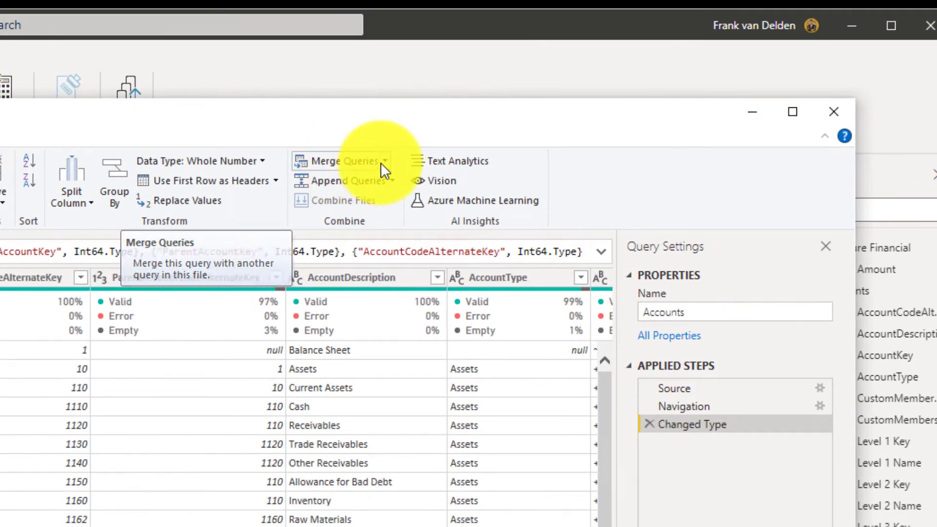
# Merge Accounts with Invoked Function as new query Merge1, left outer join on AccountKey to NodeKey
pyautogui.click(385, 162)
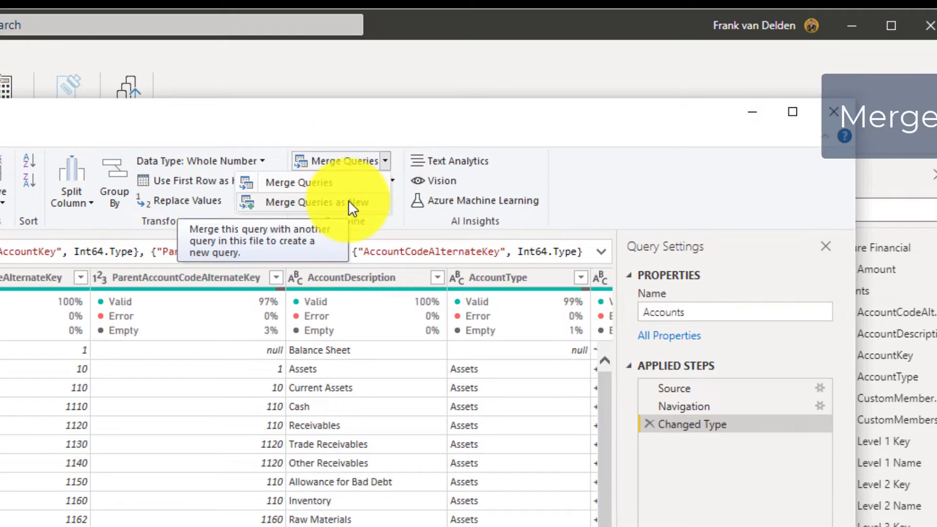
pyautogui.click(312, 202)
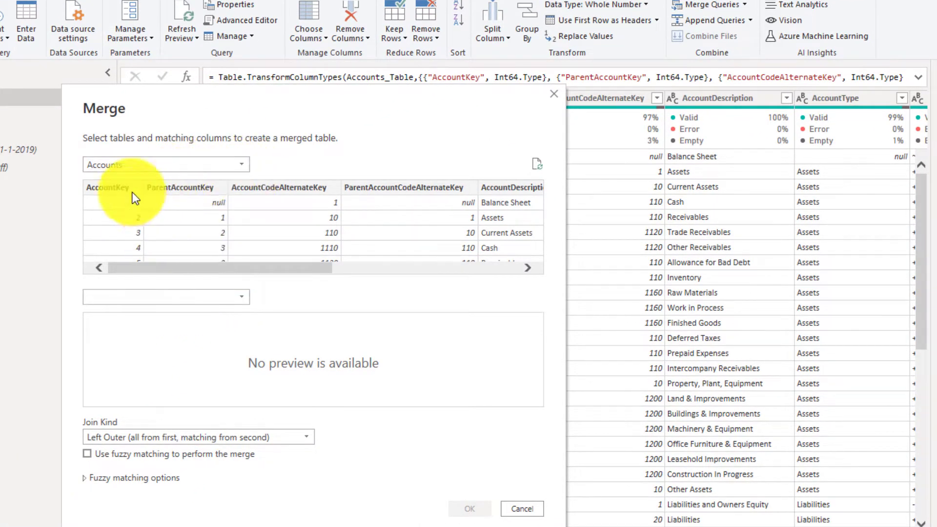
pyautogui.click(107, 188)
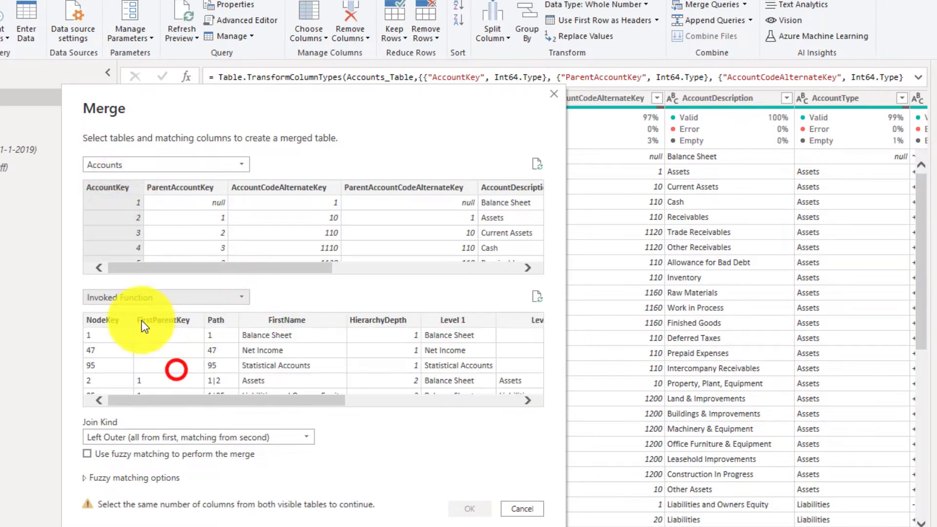
pyautogui.click(103, 320)
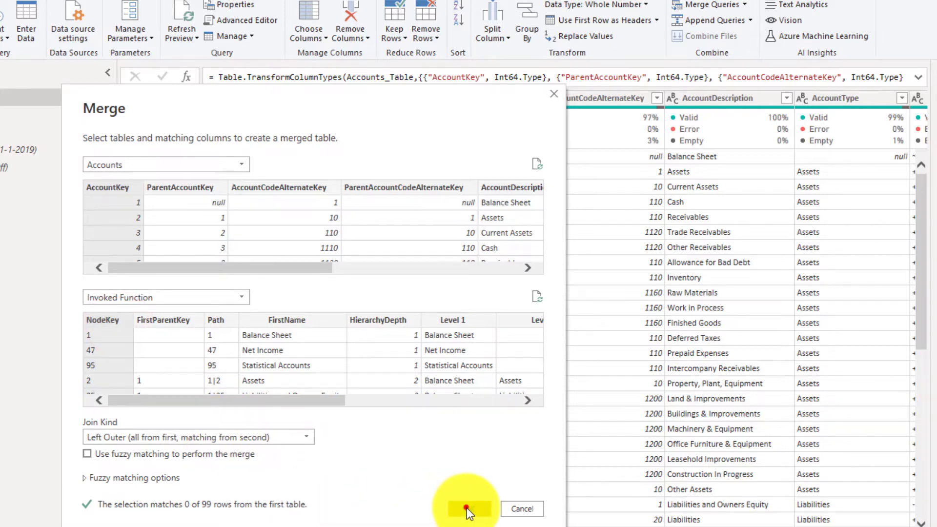
pyautogui.click(469, 510)
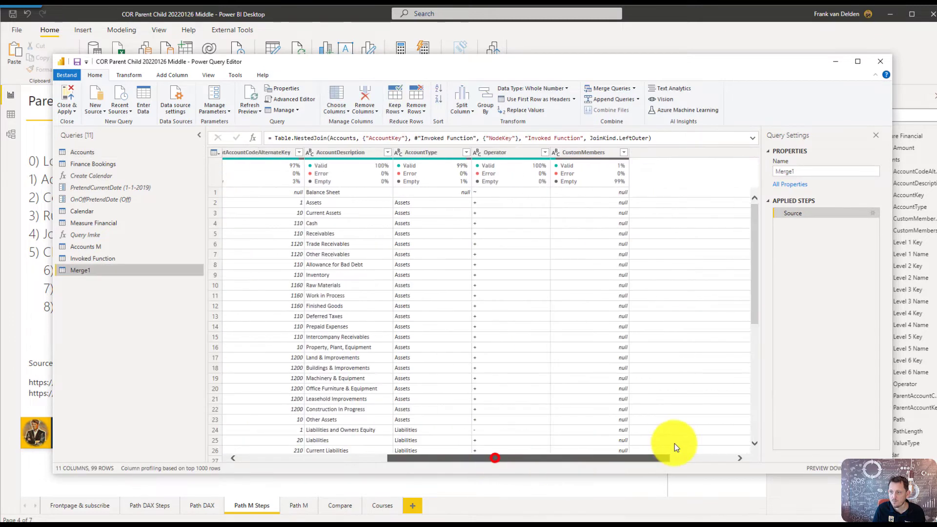
pyautogui.hscroll(3)
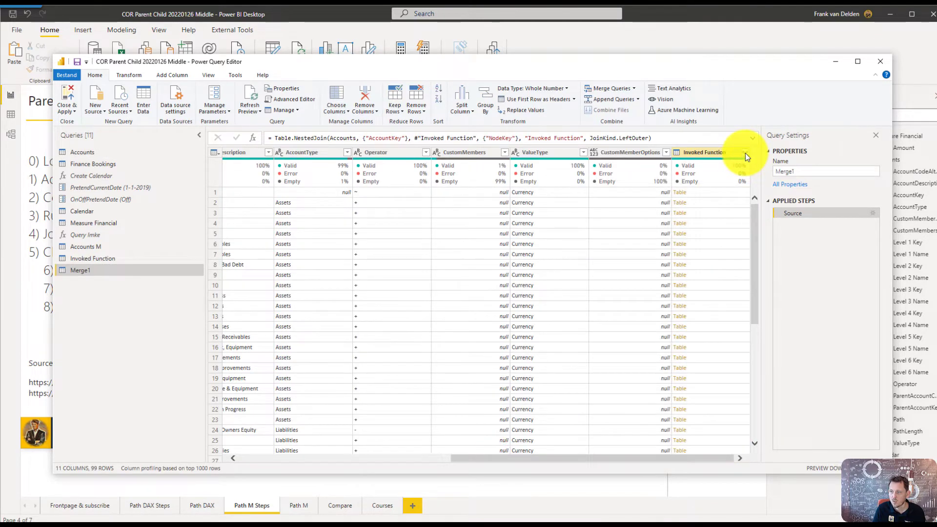
# Expand the nested column into Path, HierarchyDepth and Level 1–6 without a name prefix
pyautogui.click(745, 152)
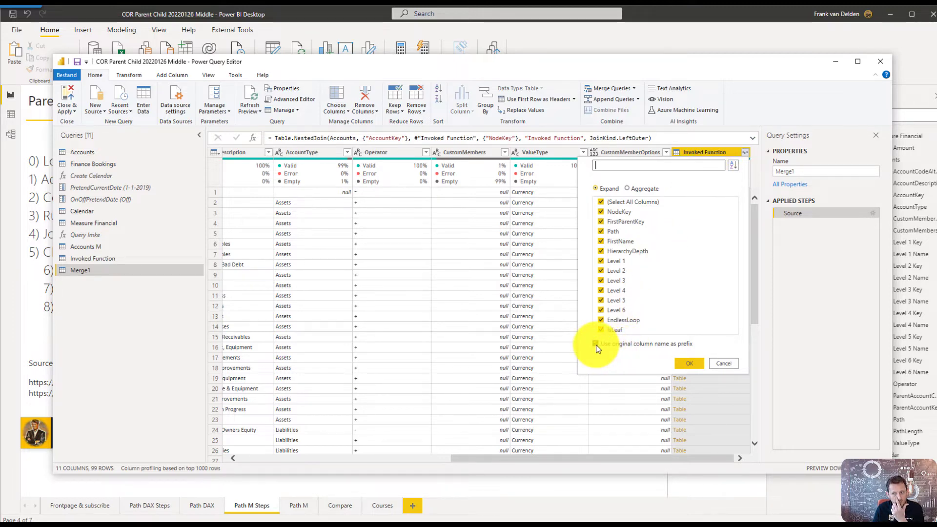
pyautogui.click(597, 343)
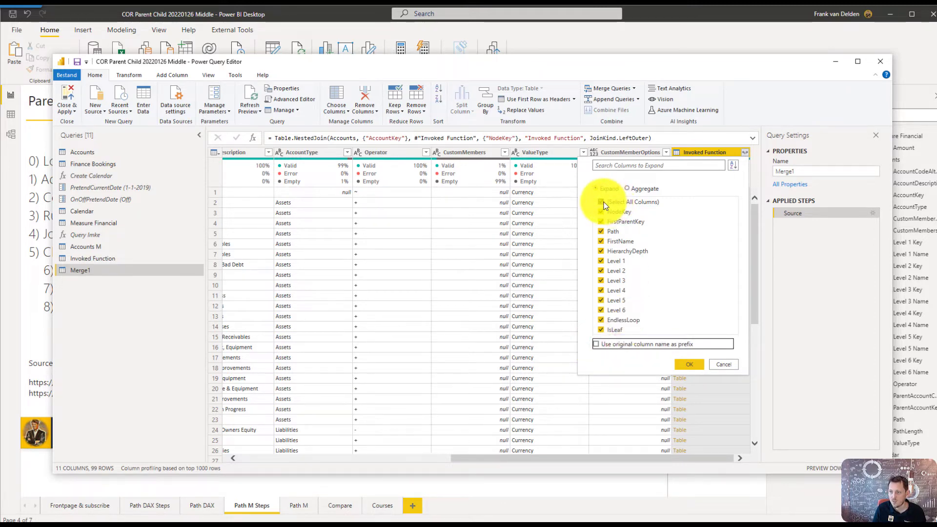
pyautogui.click(601, 202)
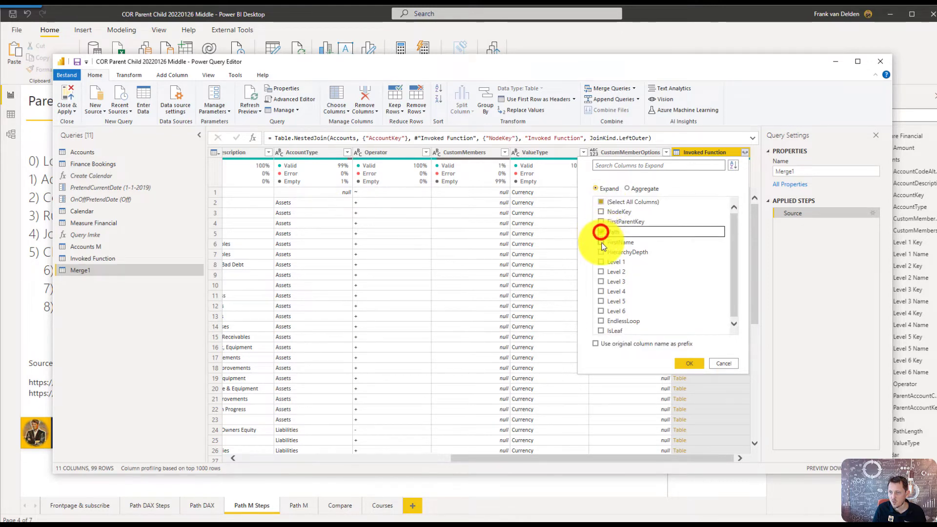
pyautogui.click(601, 231)
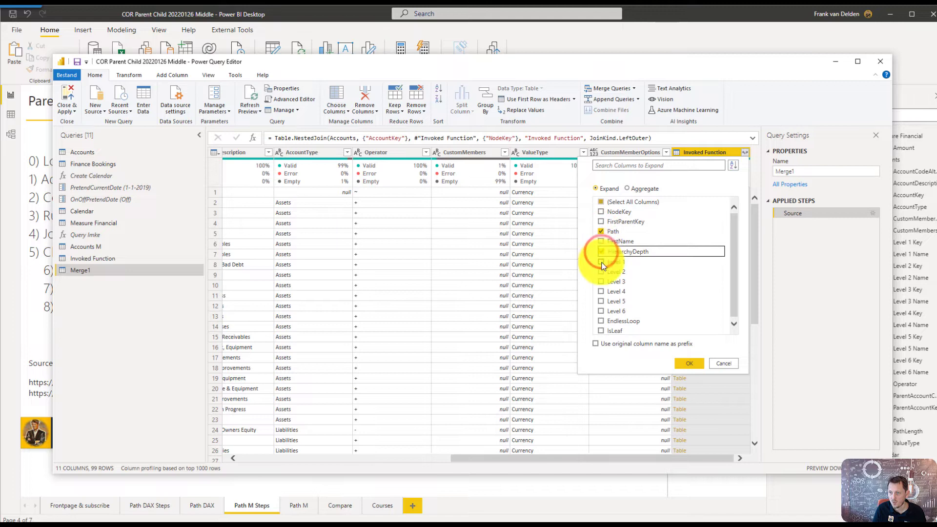
pyautogui.click(602, 251)
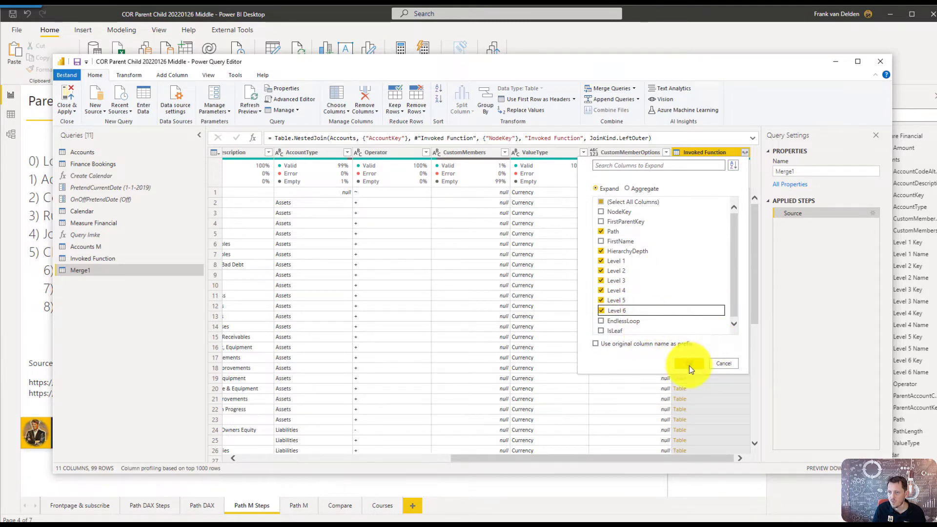
pyautogui.click(689, 363)
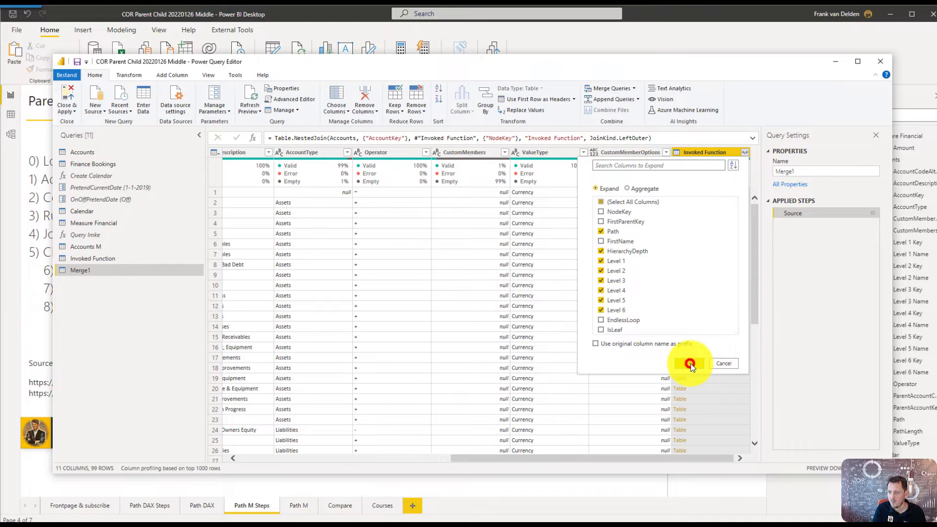
pyautogui.click(689, 363)
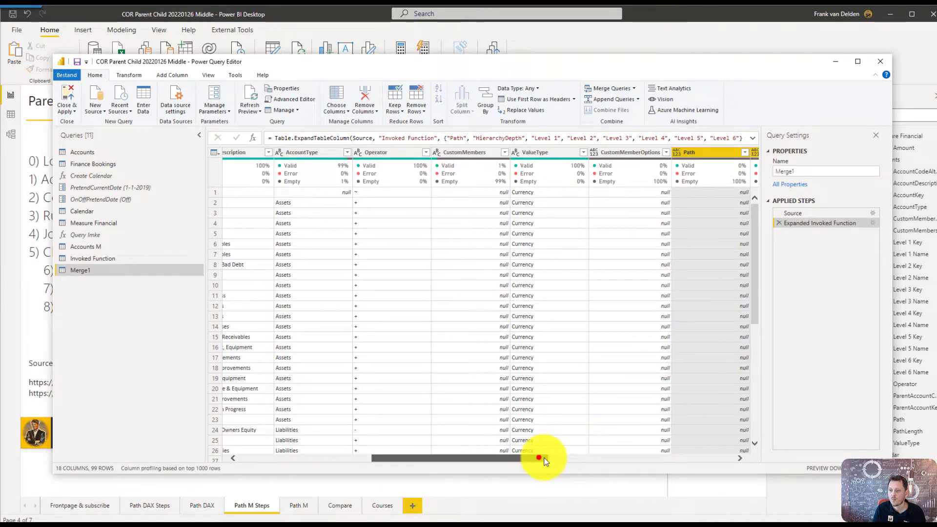
# Set NodeKey in Invoked Function to Whole Number so Merge1's Level columns fill in
pyautogui.moveTo(538, 458); pyautogui.dragTo(717, 458)
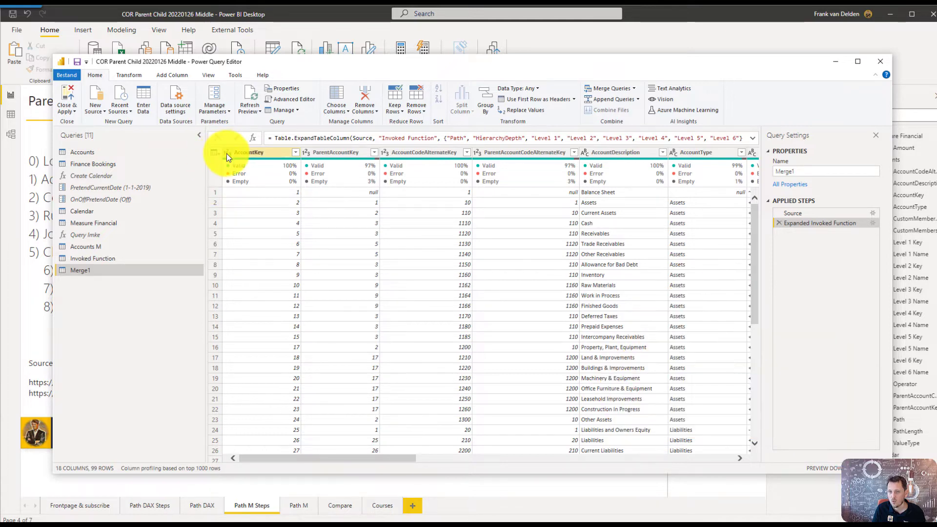
pyautogui.moveTo(92, 257)
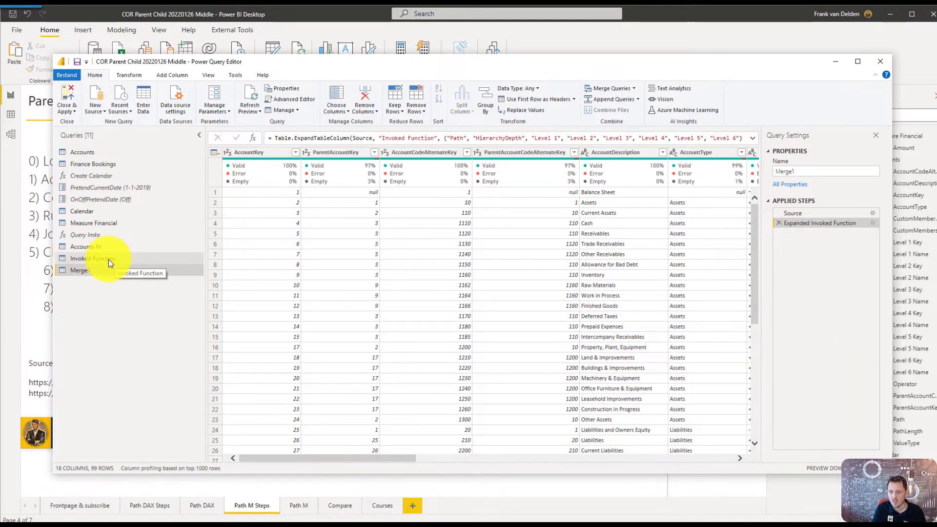
pyautogui.click(91, 258)
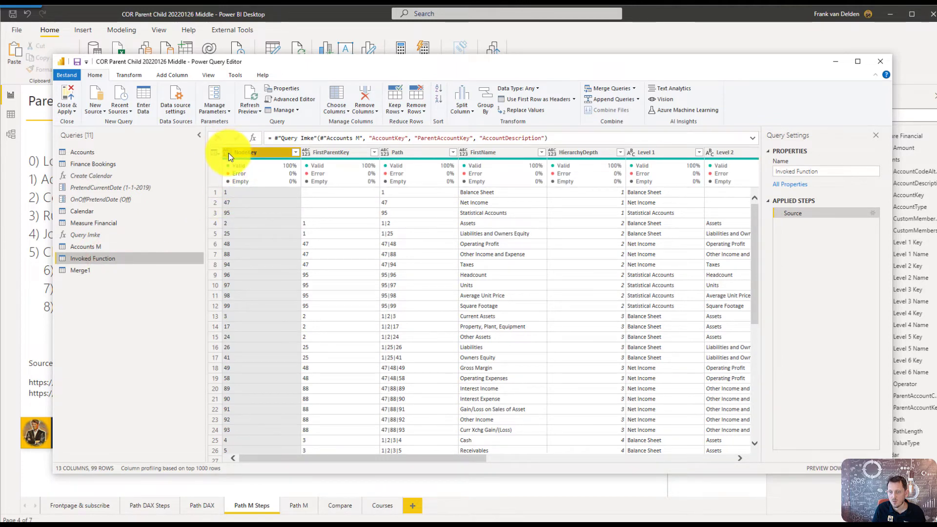
pyautogui.click(223, 152)
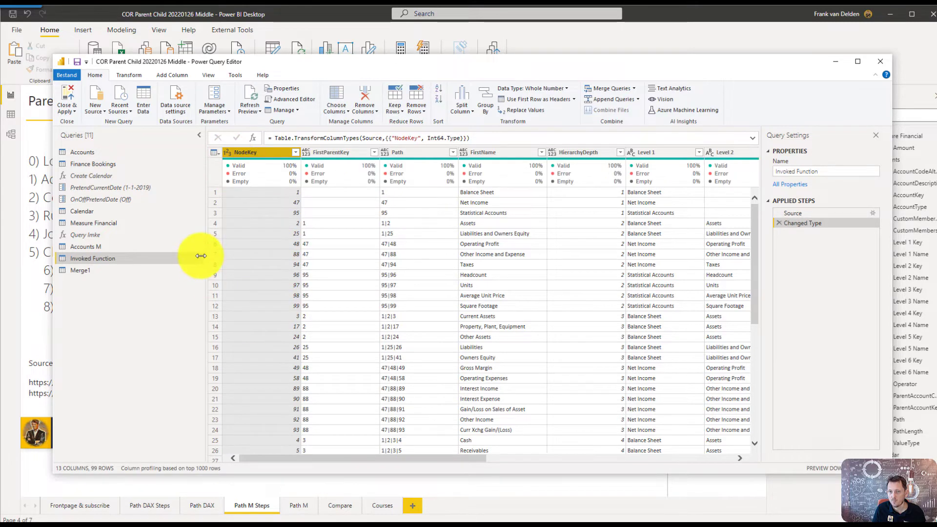
pyautogui.click(80, 270)
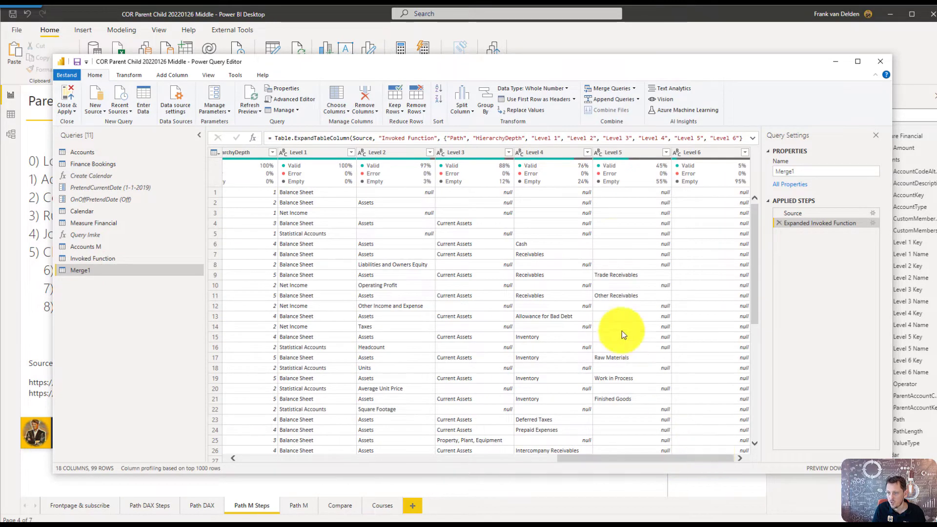
pyautogui.moveTo(278, 263)
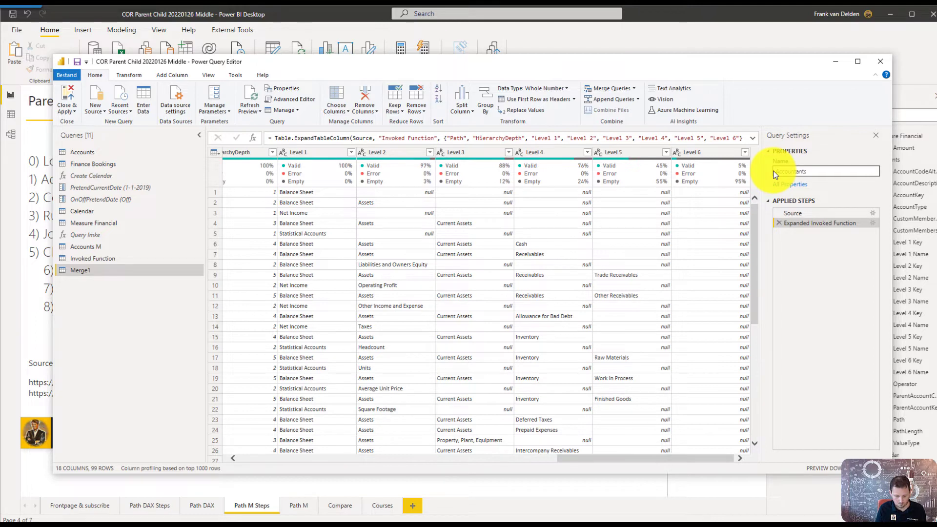
# Rename the merged query to Accounts M PQ and maximize the editor window
pyautogui.write('M')
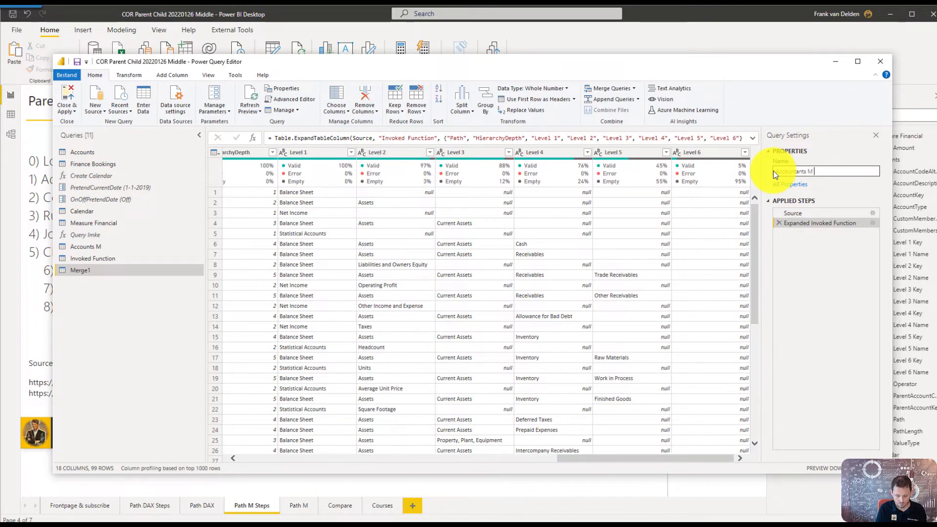
pyautogui.write('PC')
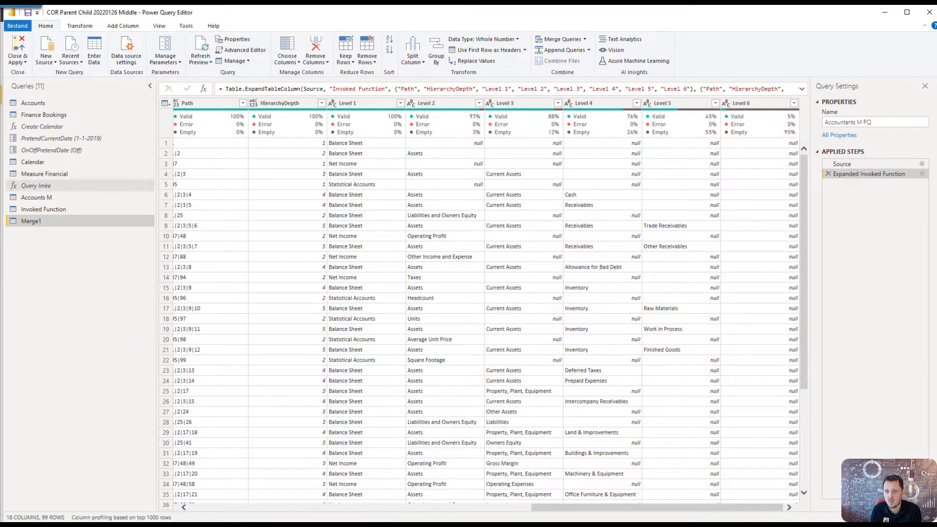
pyautogui.click(874, 122)
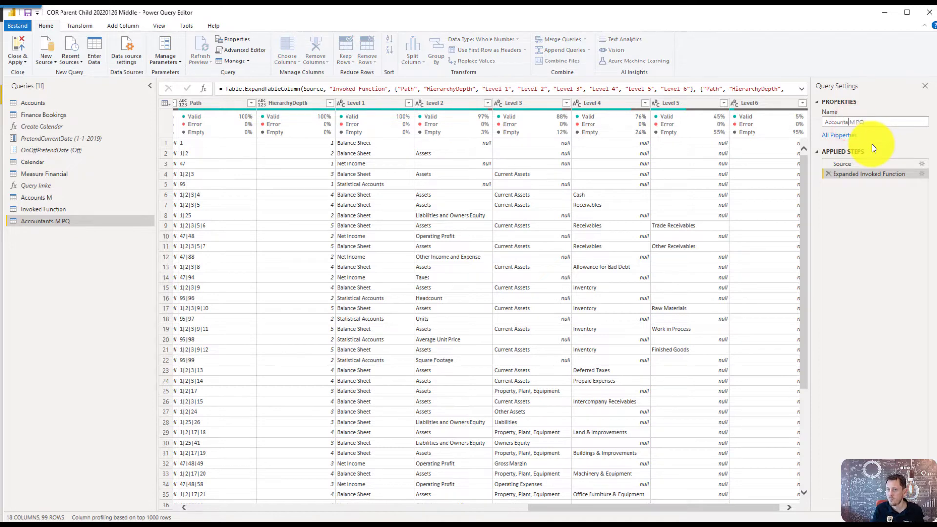
pyautogui.click(886, 122)
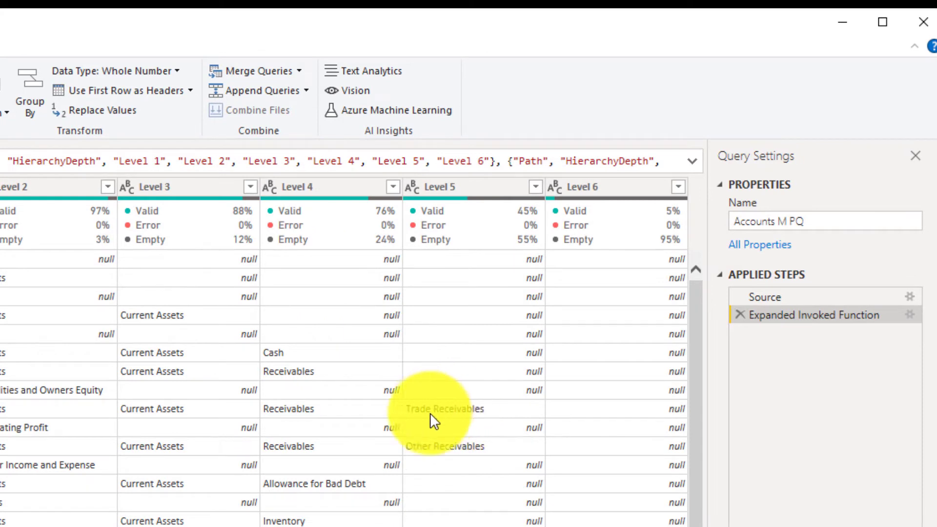
pyautogui.moveTo(454, 429)
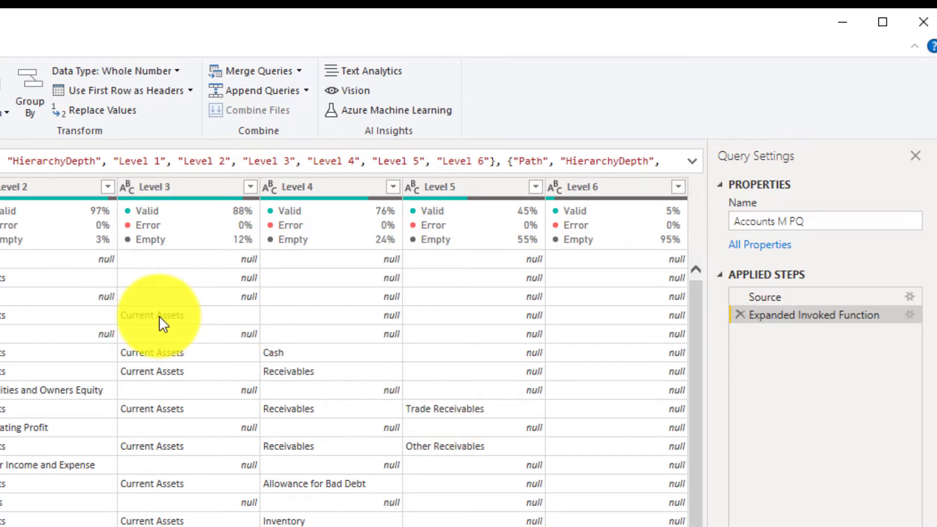
pyautogui.moveTo(148, 325)
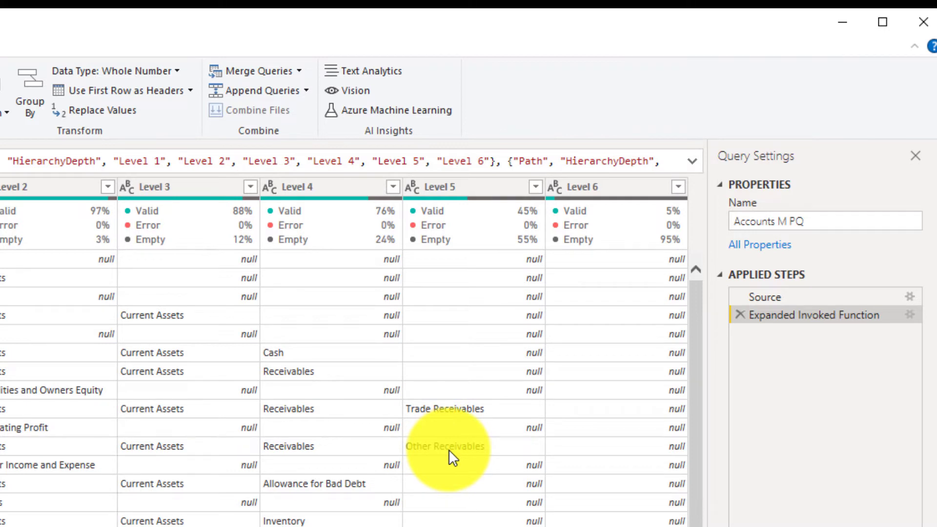
pyautogui.moveTo(324, 433)
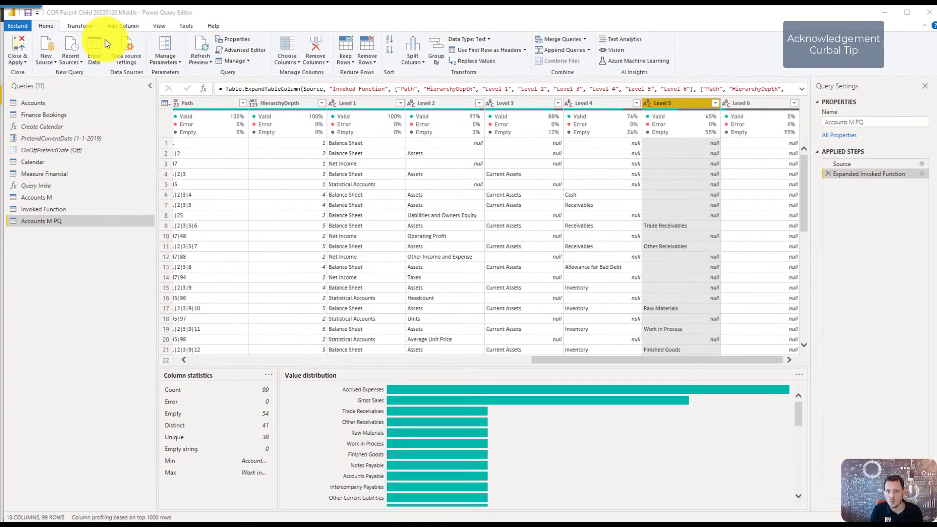
pyautogui.moveTo(88, 29)
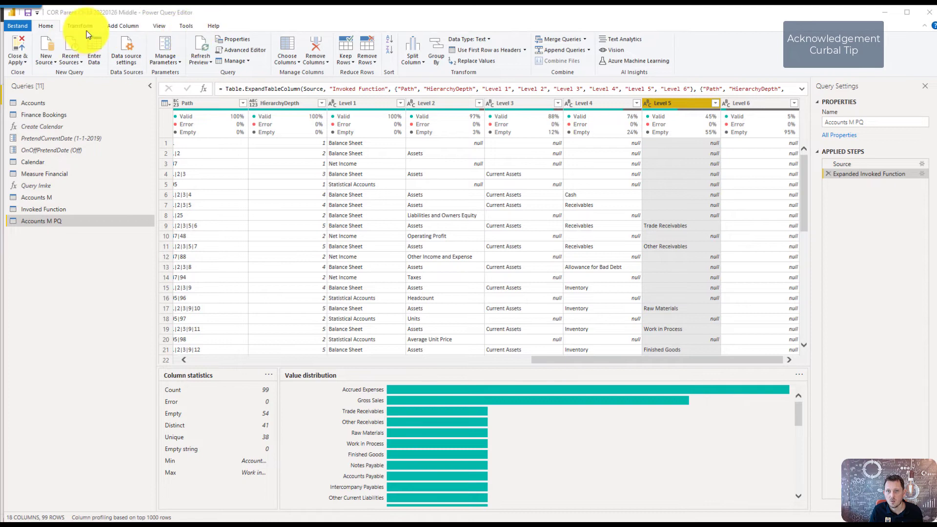
pyautogui.moveTo(246, 54)
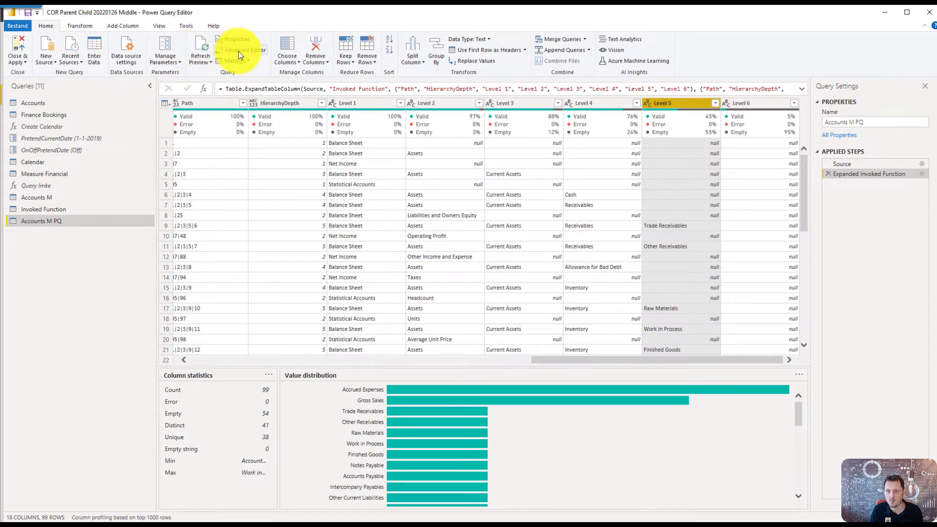
# Replace null values in Level 5 with 1 via Transform > Replace Values
pyautogui.click(80, 26)
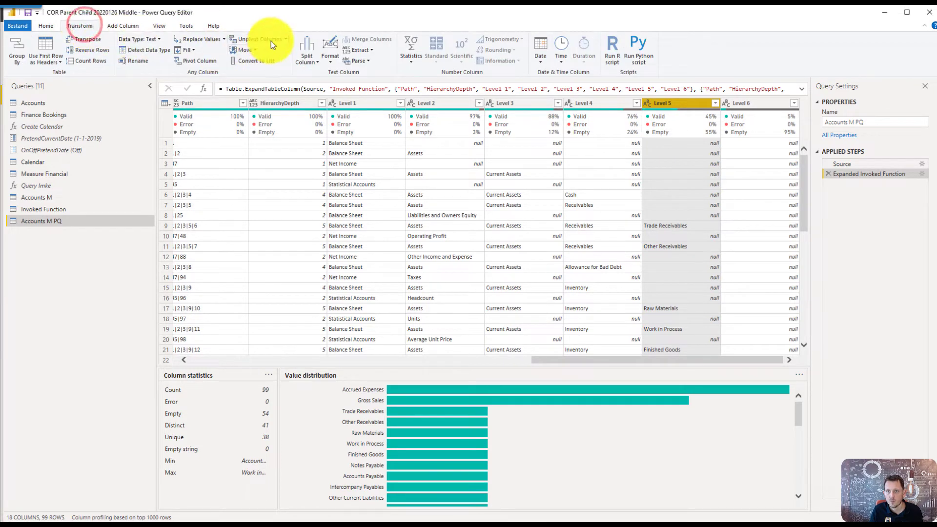
pyautogui.moveTo(196, 39)
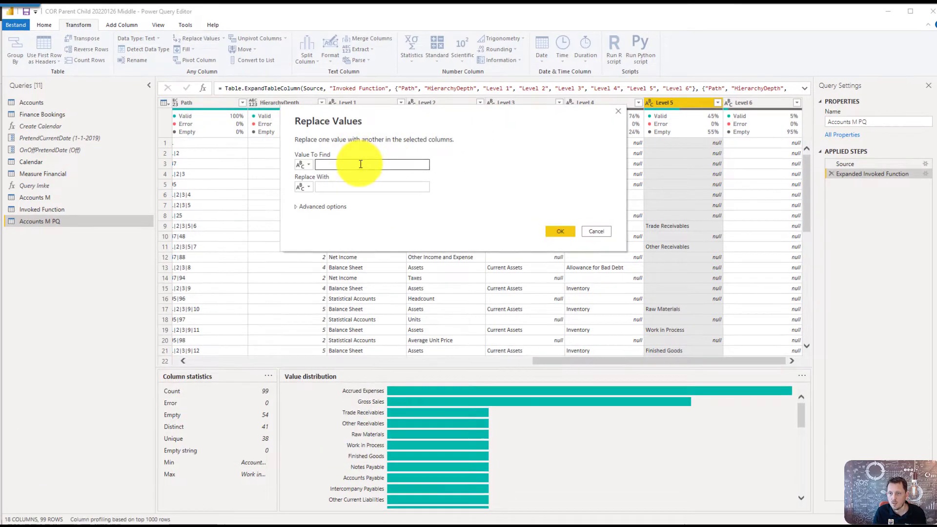
pyautogui.write('ni')
pyautogui.click(372, 187)
pyautogui.write('1')
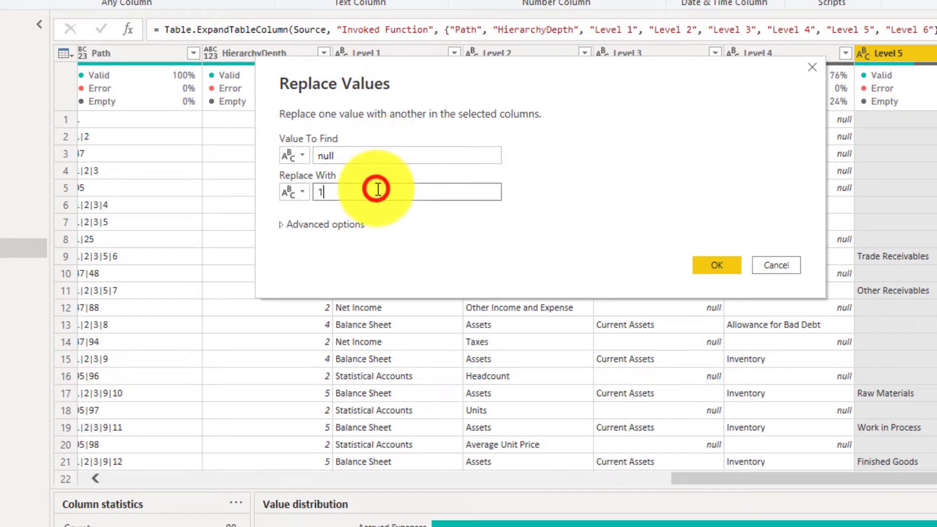
pyautogui.click(717, 266)
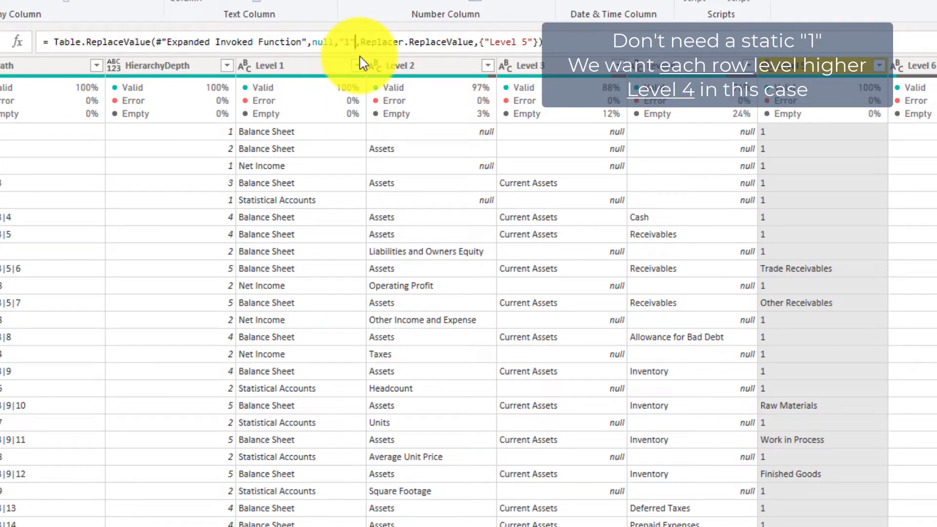
# Edit the replace formula to use each [Level 4] instead of "1"
pyautogui.write('e')
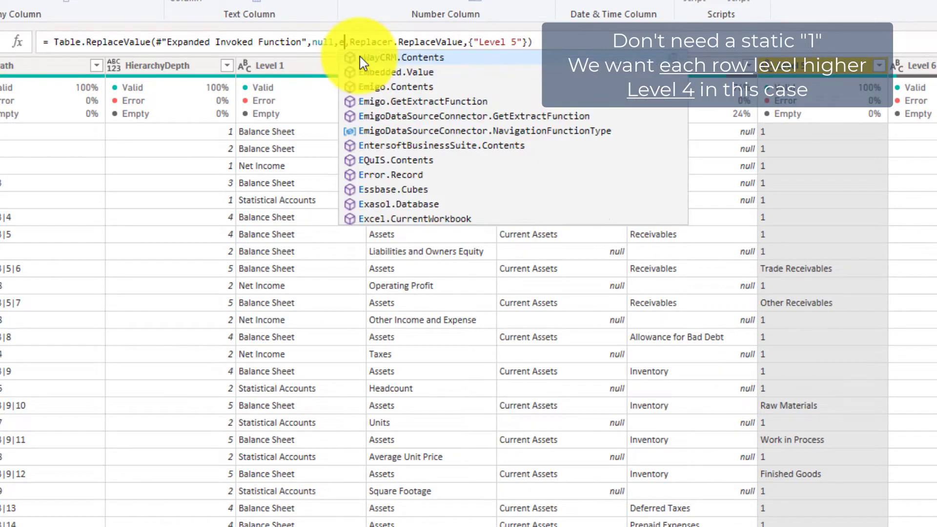
pyautogui.write('each [Level')
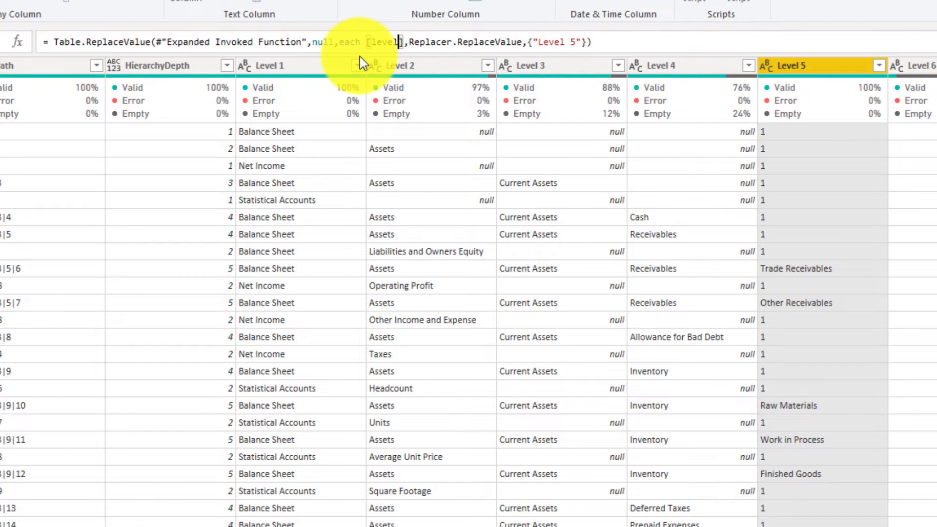
pyautogui.write('4')
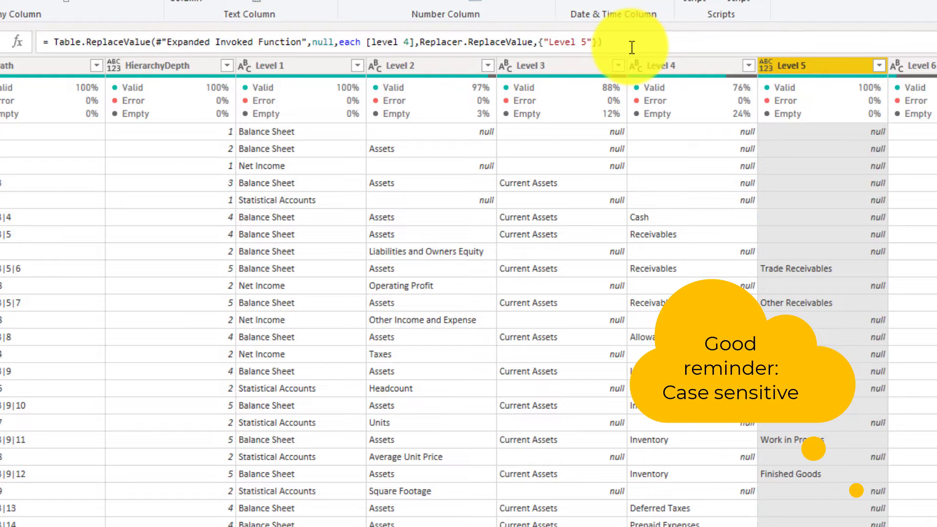
pyautogui.doubleClick(391, 42)
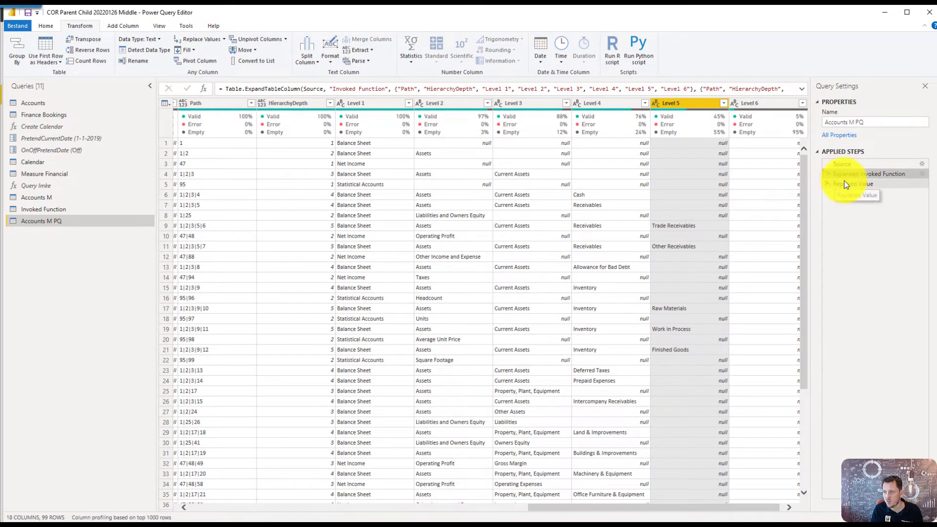
# Review the replaced table and rename the Level 5 column to Level 5 Old
pyautogui.click(853, 183)
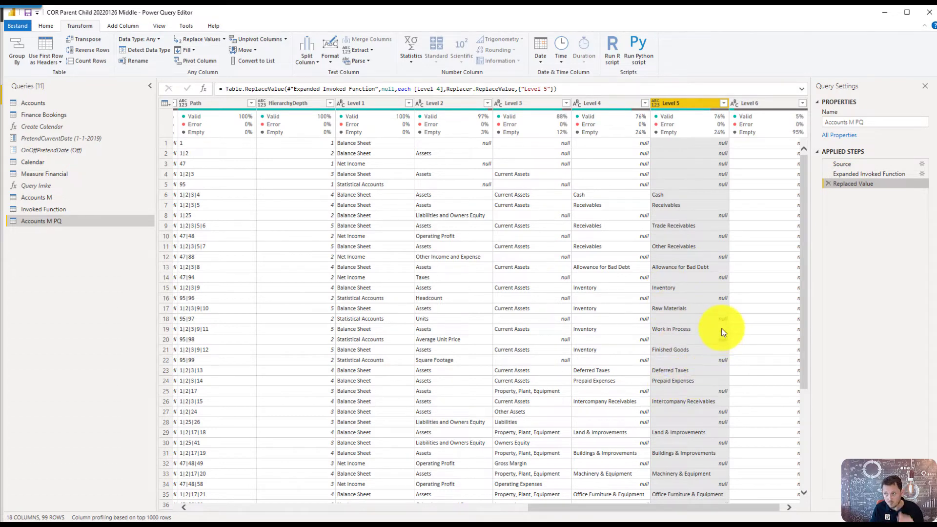
pyautogui.moveTo(715, 418)
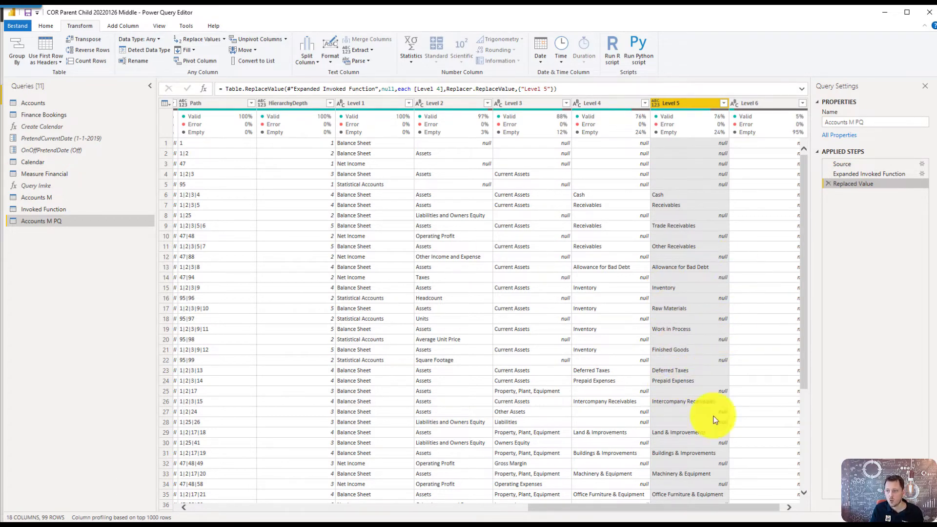
pyautogui.scroll(-3)
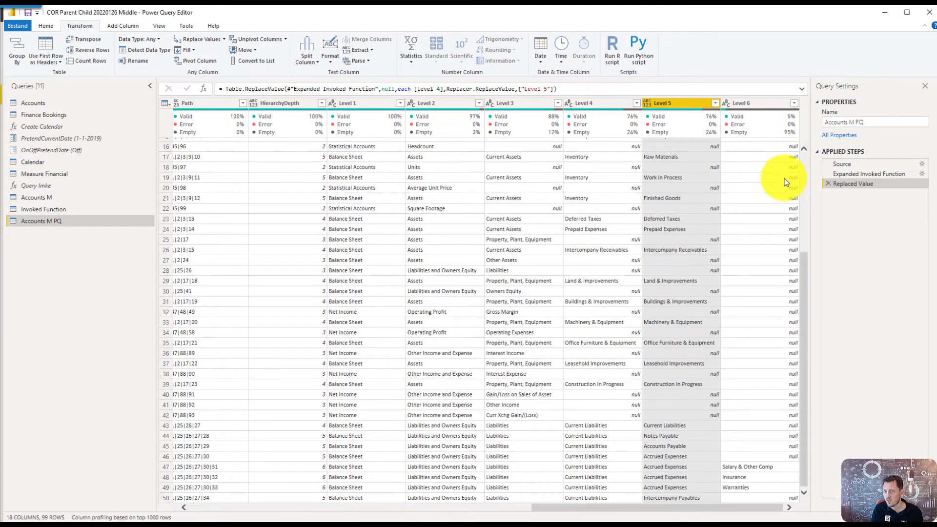
pyautogui.scroll(-3)
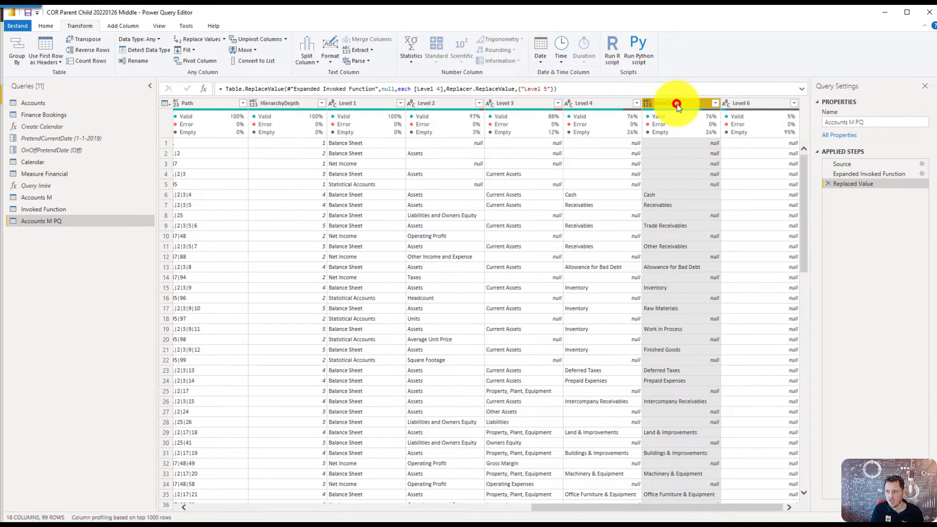
pyautogui.click(675, 104)
pyautogui.write(' Old')
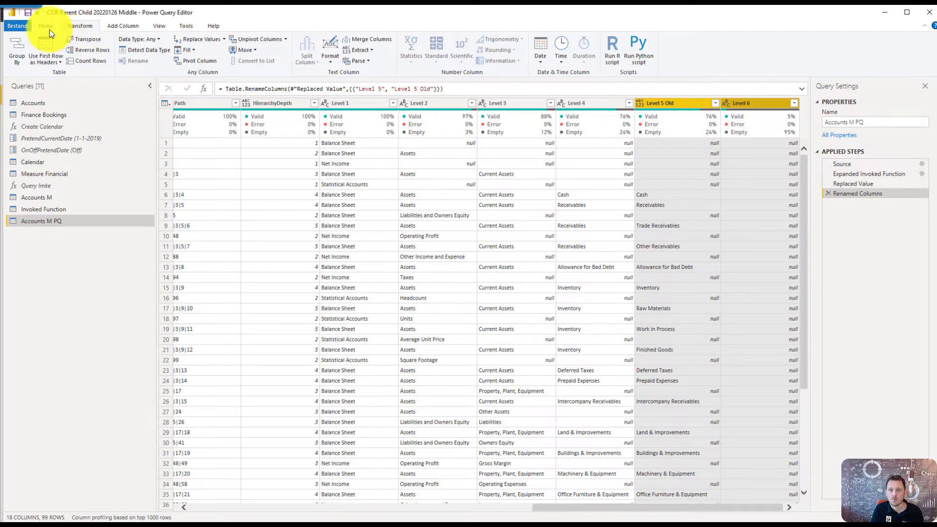
# Merge Level 5 Old and Level 6 with a ':' separator into a new Level 5 column
pyautogui.click(44, 26)
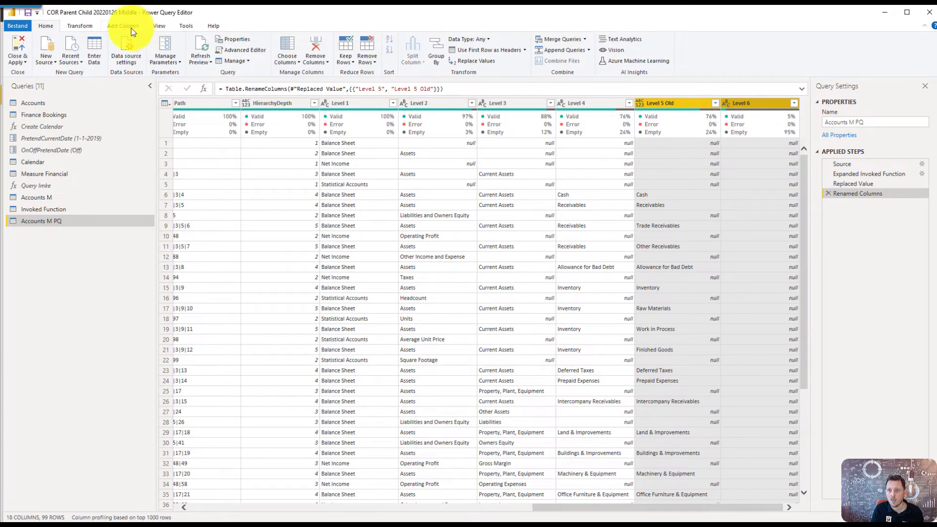
pyautogui.click(123, 26)
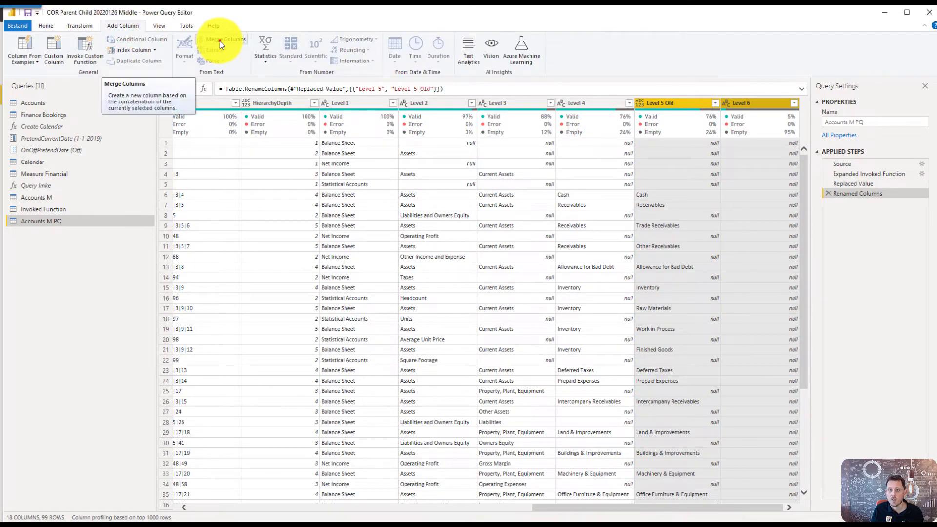
pyautogui.click(227, 39)
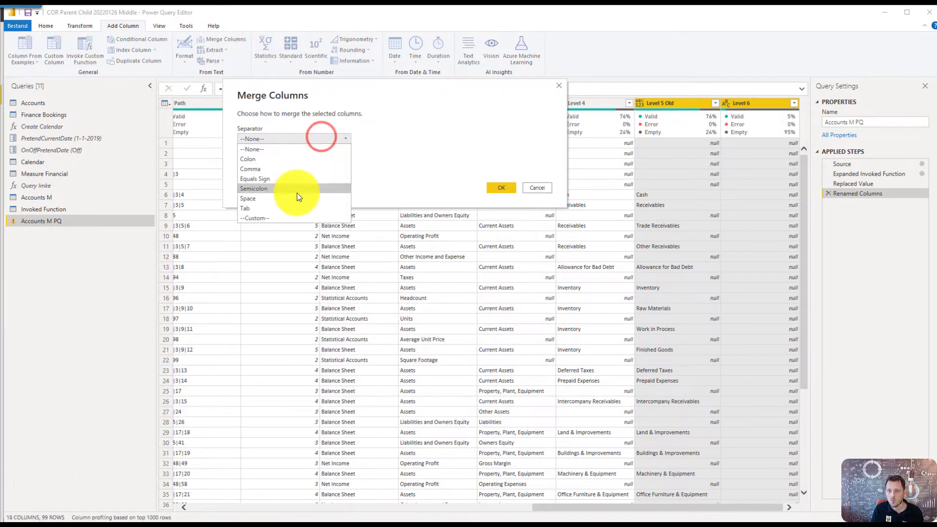
pyautogui.click(255, 217)
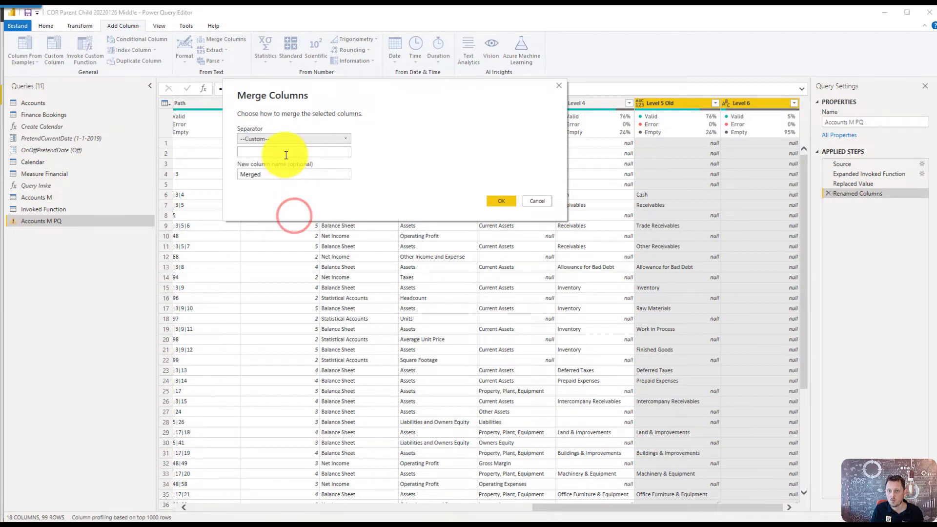
pyautogui.write(':')
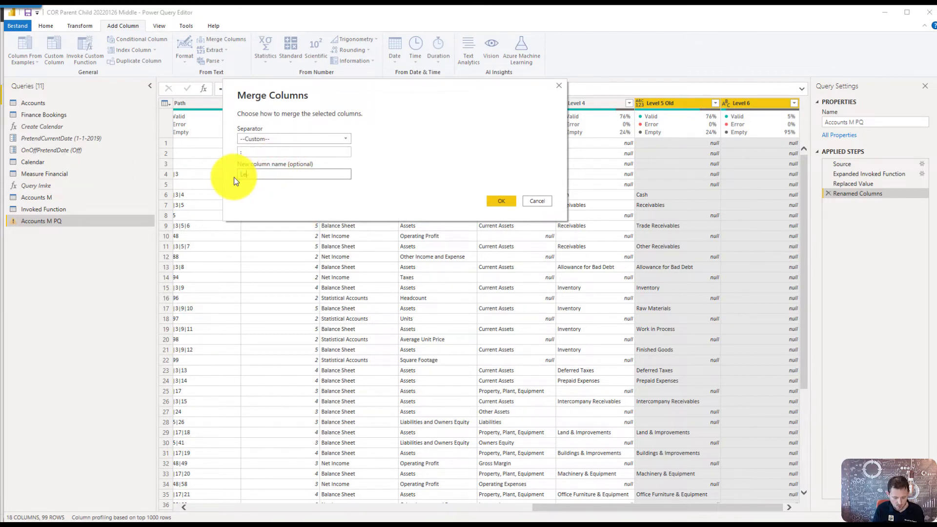
pyautogui.write('Level 5')
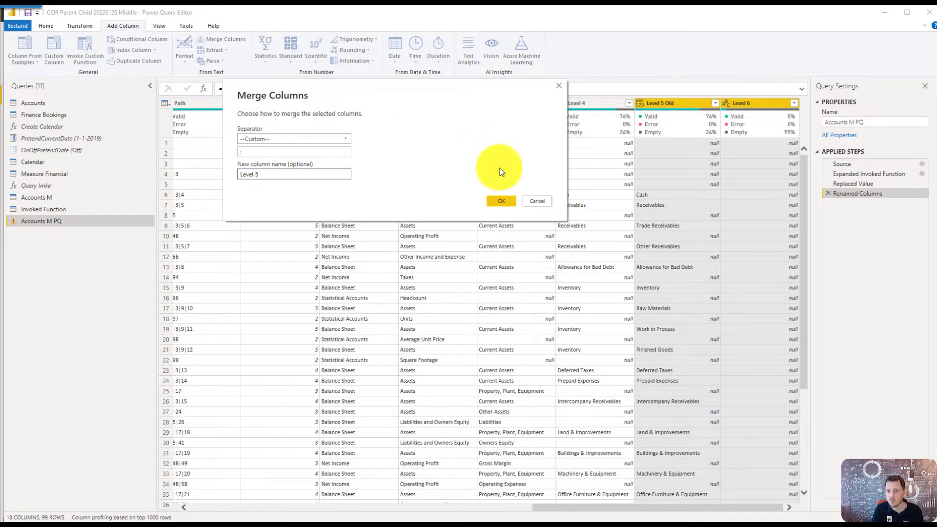
pyautogui.click(500, 201)
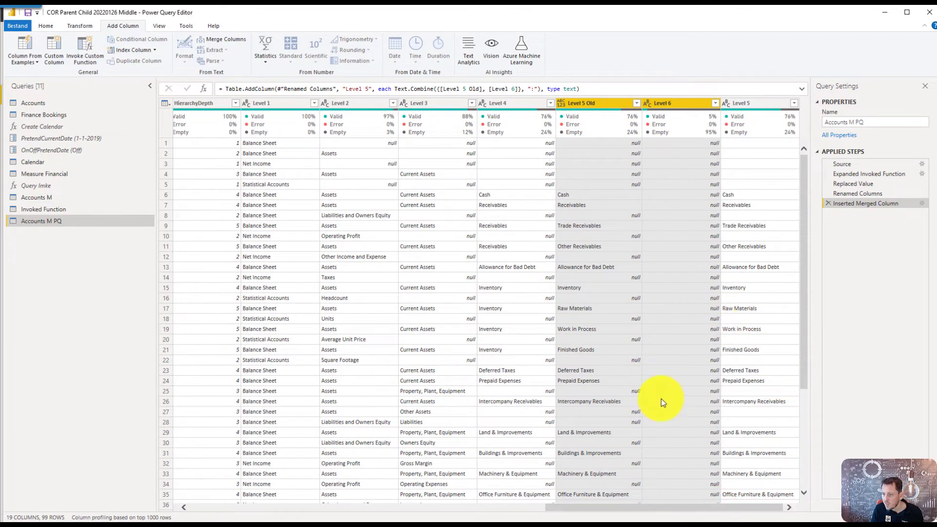
pyautogui.scroll(-3)
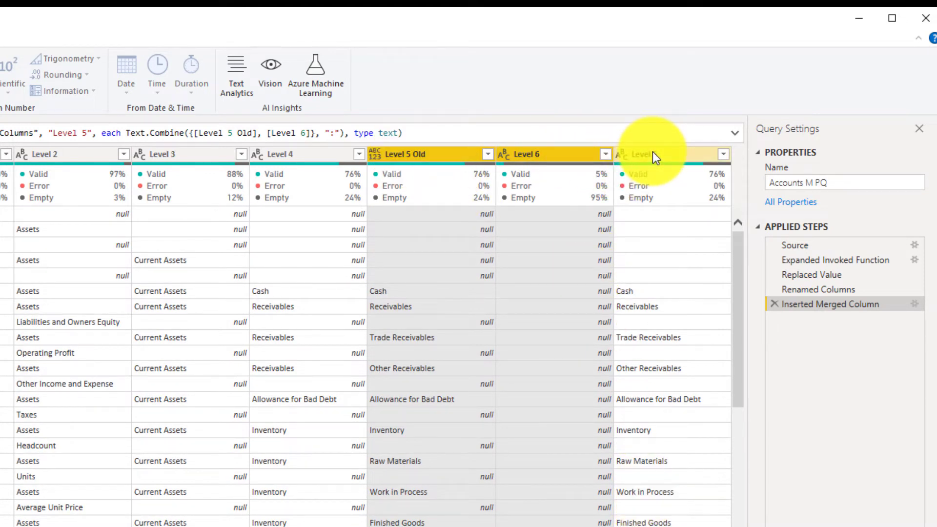
pyautogui.rightClick(634, 154)
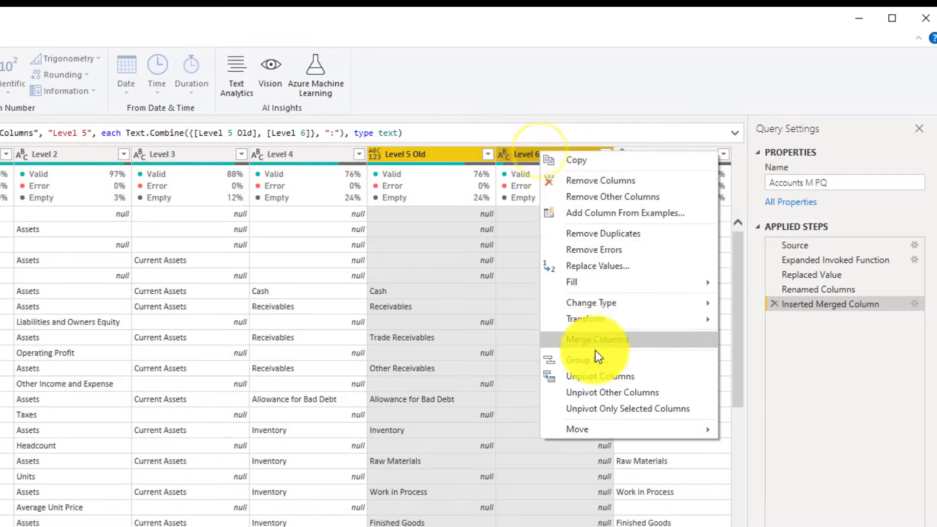
pyautogui.moveTo(613, 193)
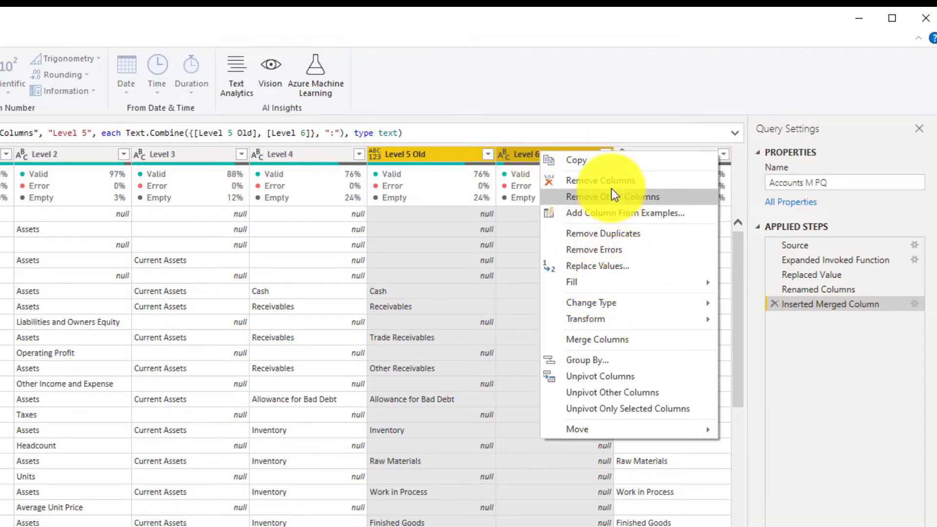
# Remove Level 5 Old and Level 6, then filter Statistical Accounts out of Level 1
pyautogui.click(601, 179)
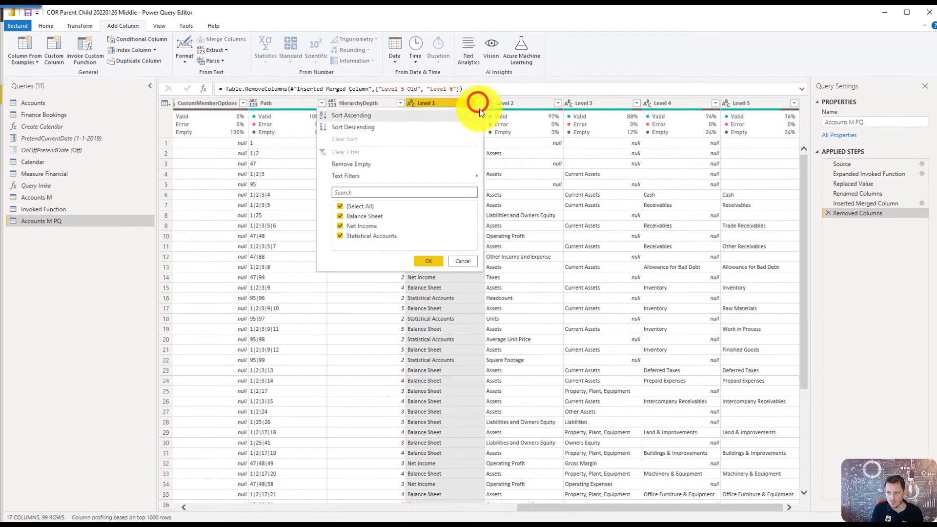
pyautogui.click(340, 235)
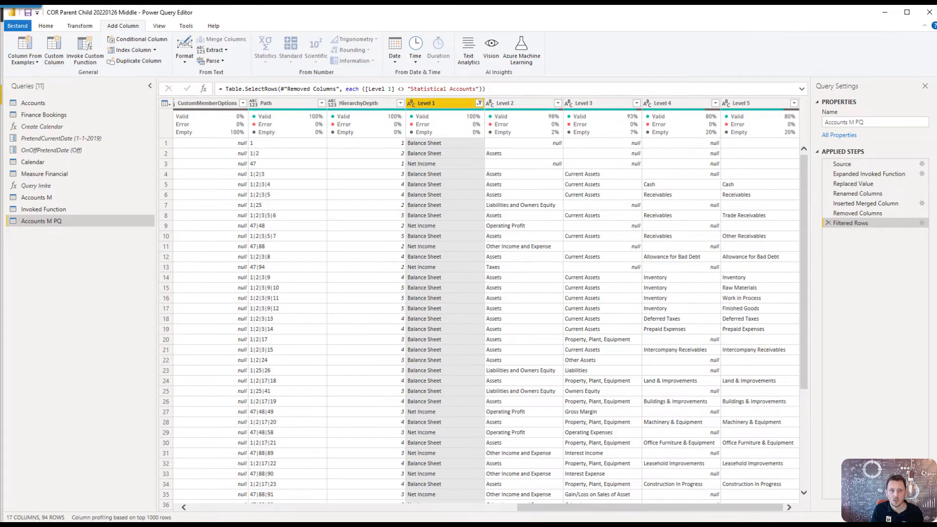
pyautogui.click(17, 26)
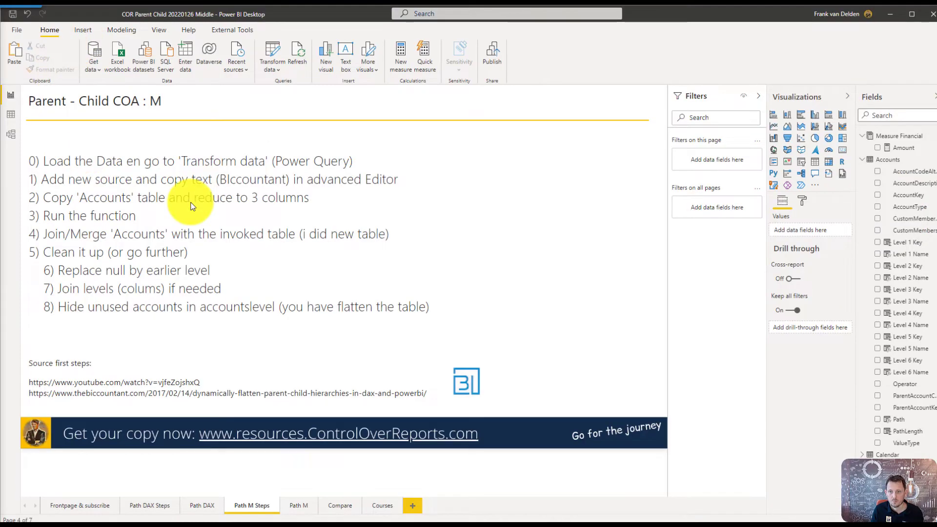
pyautogui.moveTo(146, 417)
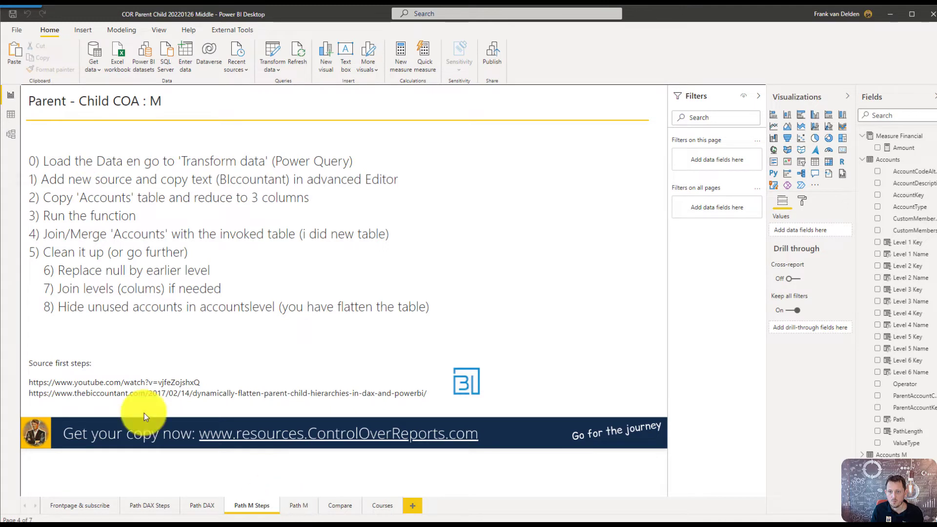
pyautogui.moveTo(8, 137)
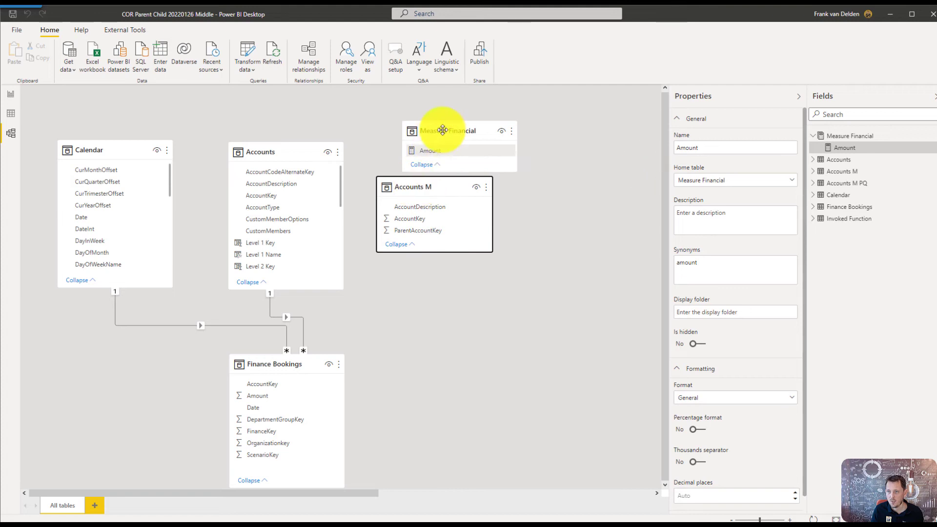
# Move the Measure Financial and Invoked Function tables apart in the model diagram and return to the report
pyautogui.moveTo(448, 129); pyautogui.dragTo(563, 135)
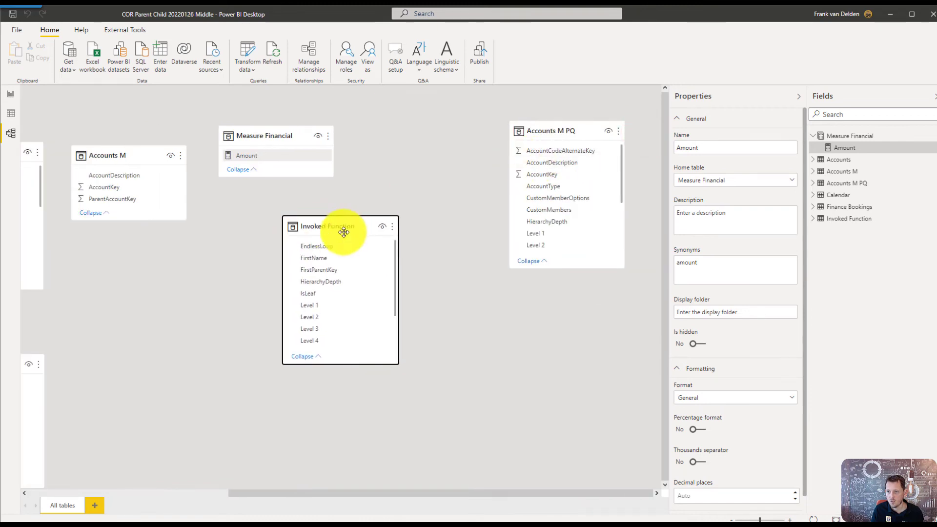
pyautogui.moveTo(107, 156); pyautogui.dragTo(358, 395)
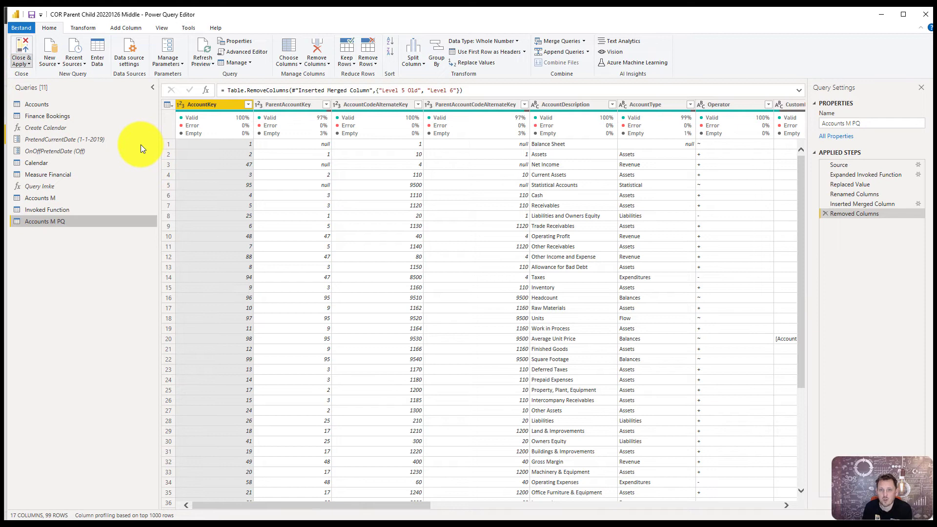
pyautogui.click(16, 43)
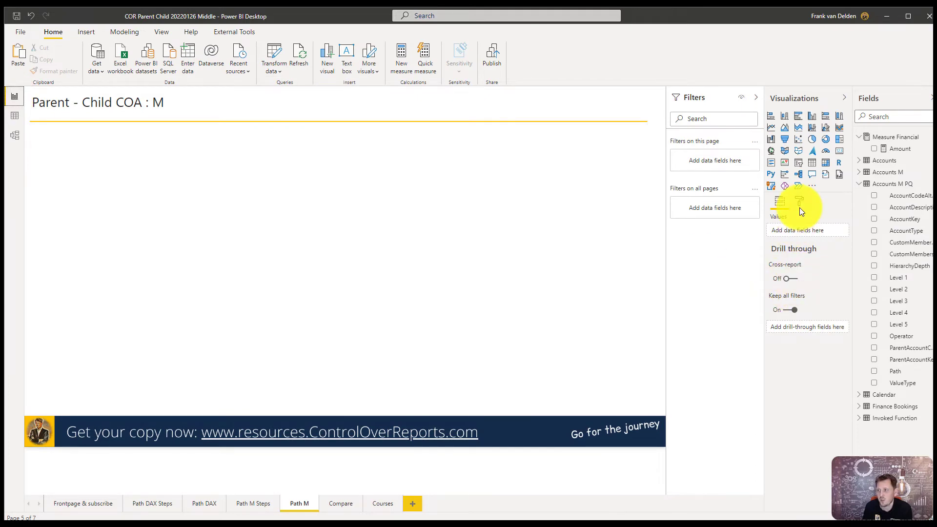
pyautogui.moveTo(823, 162)
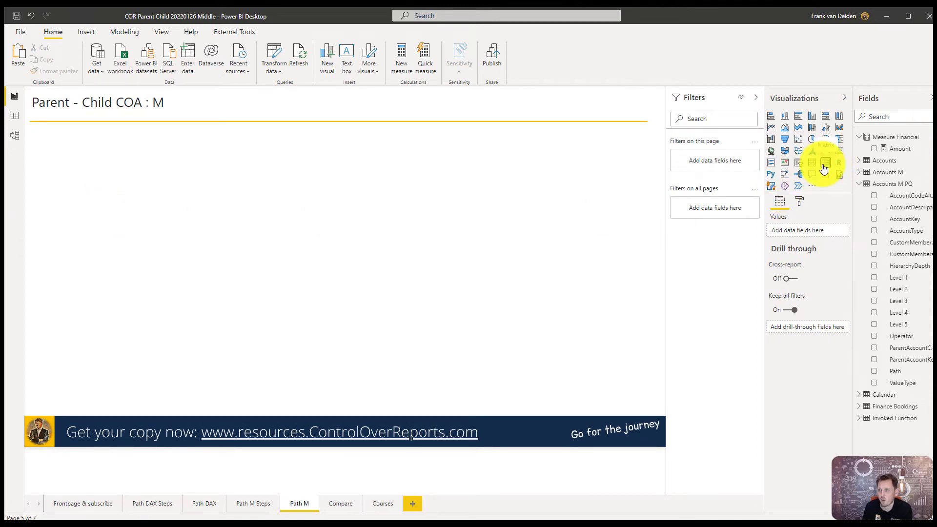
# Add a matrix with Accounts M PQ Level 1–5 as rows and expand it one level down
pyautogui.click(821, 160)
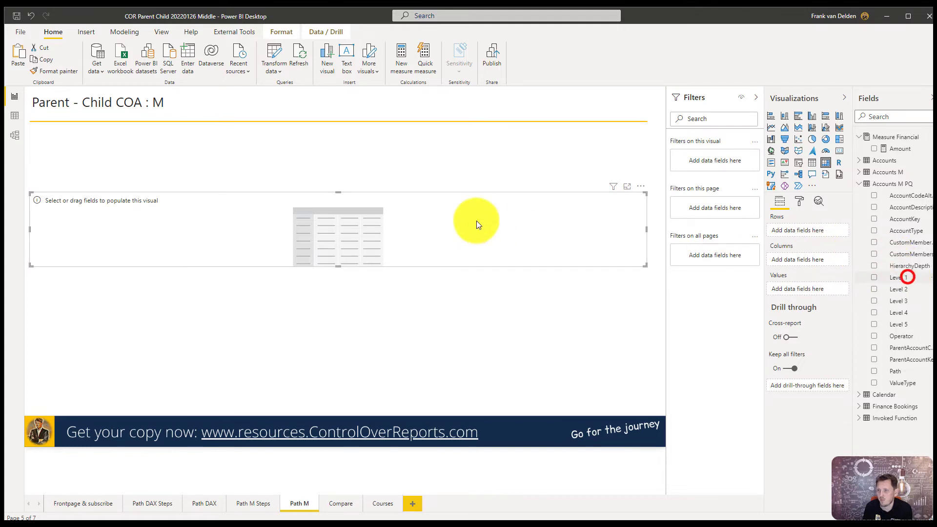
pyautogui.moveTo(865, 267)
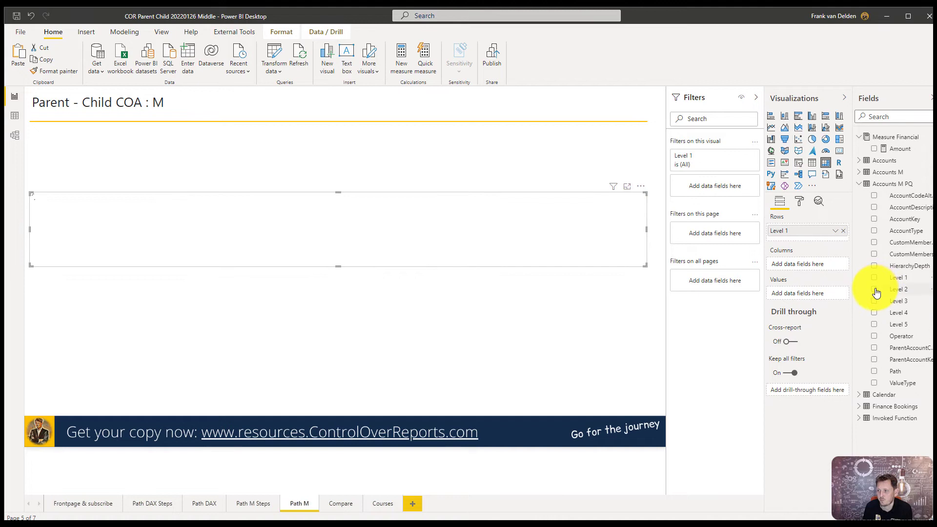
pyautogui.click(873, 289)
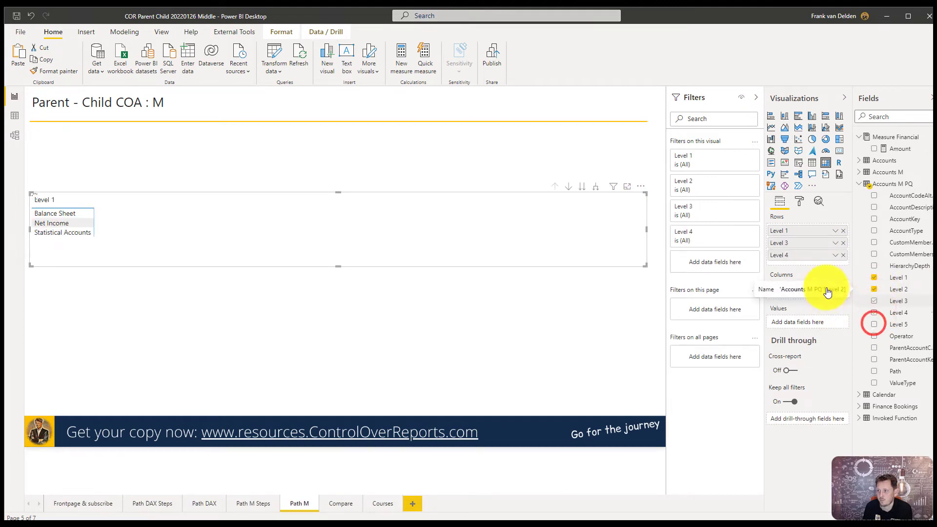
pyautogui.click(873, 324)
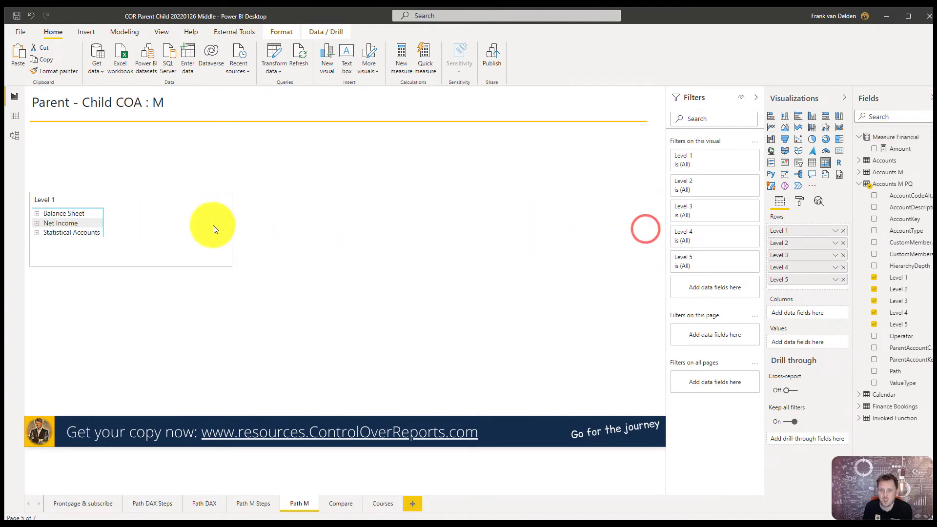
pyautogui.click(110, 185)
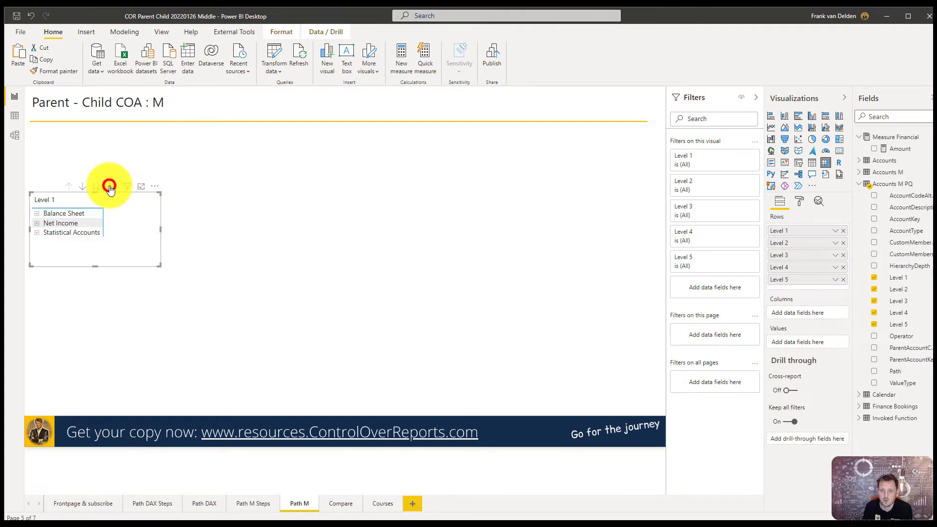
pyautogui.click(109, 186)
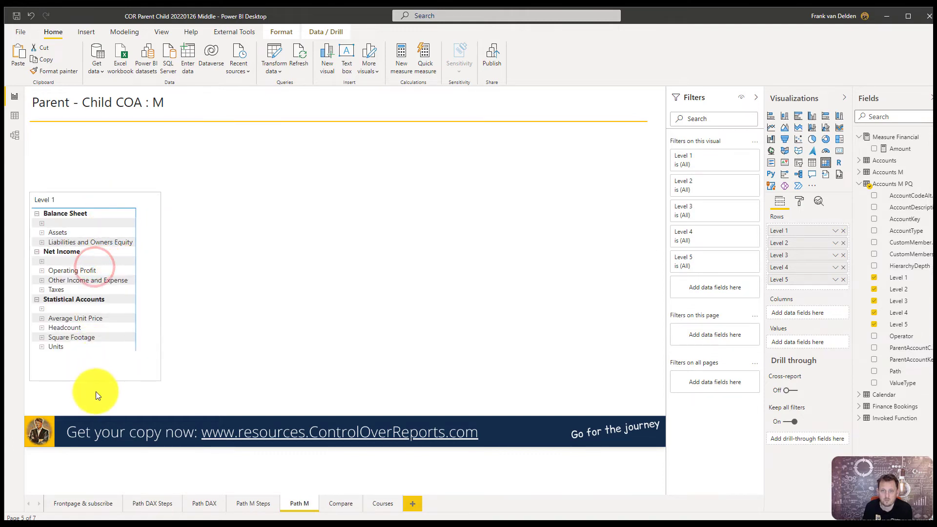
pyautogui.click(67, 302)
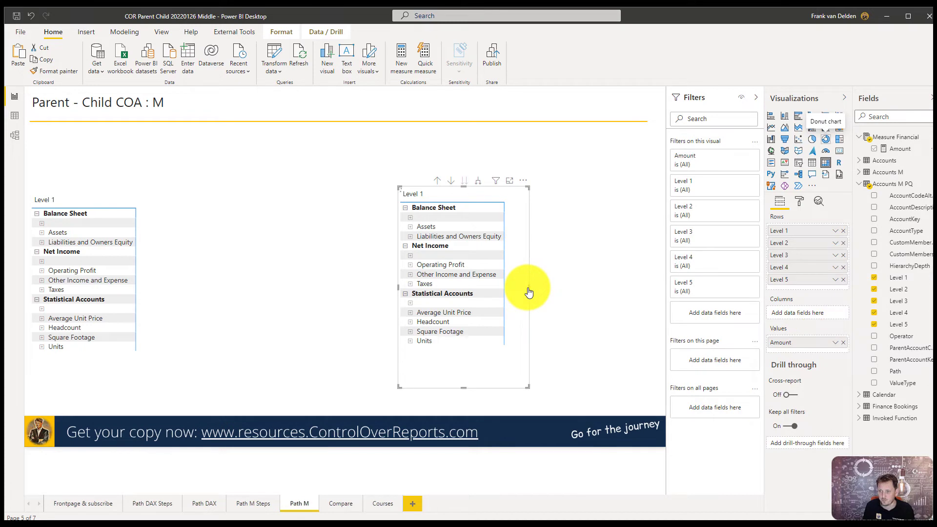
# Show Amount in the second matrix, filter out Statistical Accounts and expand rows down to Level 3
pyautogui.click(875, 148)
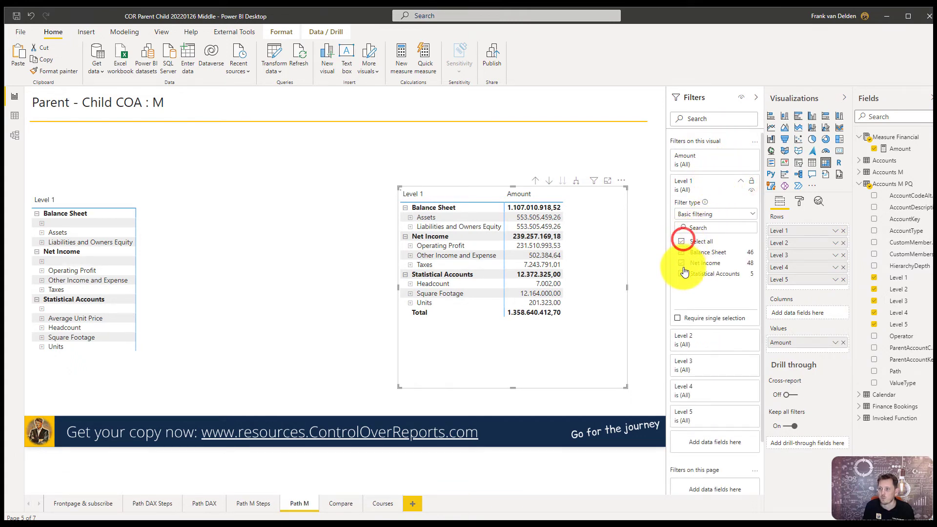
pyautogui.click(681, 273)
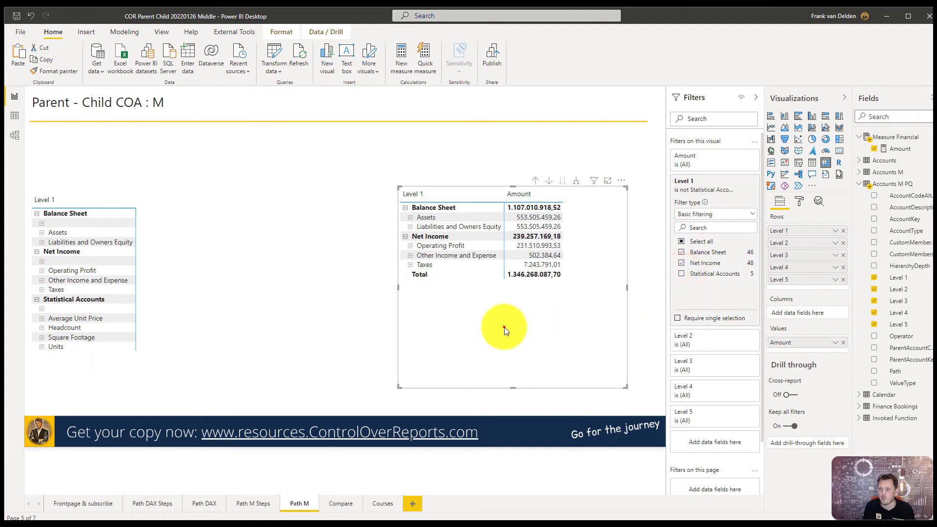
pyautogui.click(578, 181)
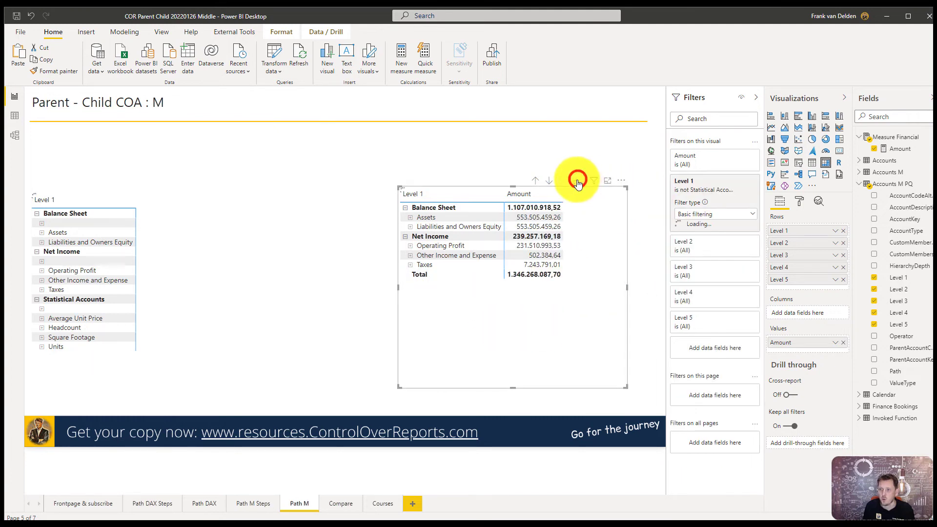
pyautogui.click(576, 180)
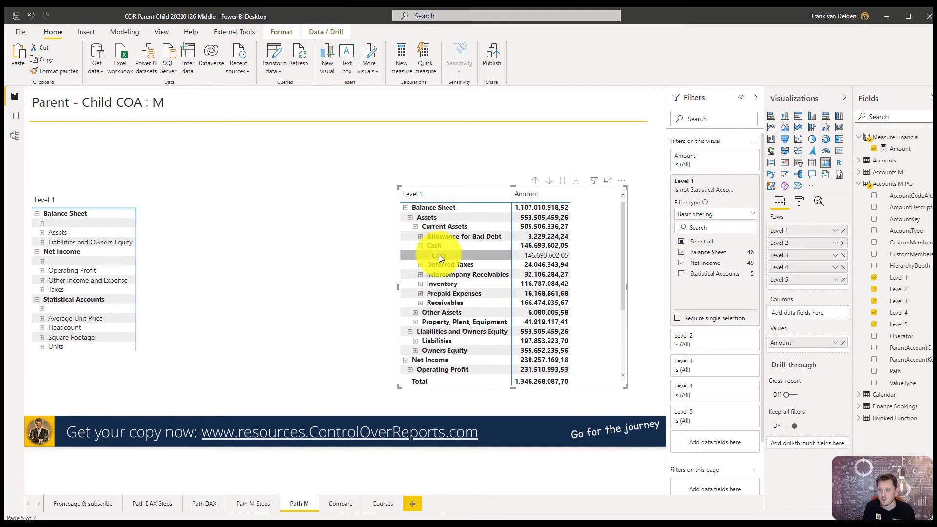
pyautogui.click(420, 246)
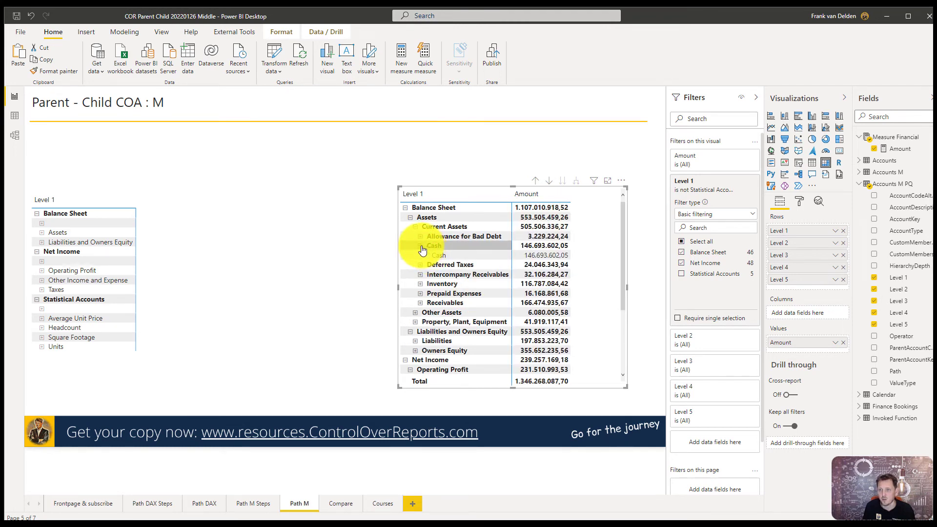
pyautogui.click(420, 246)
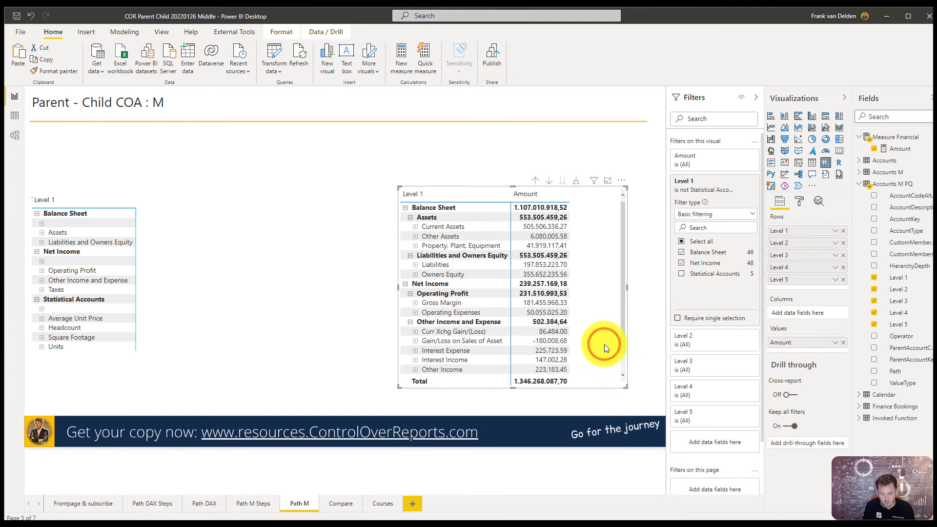
# Copy the Path DAX matrix onto the Compare page under the DAX heading beside the M matrix
pyautogui.click(340, 504)
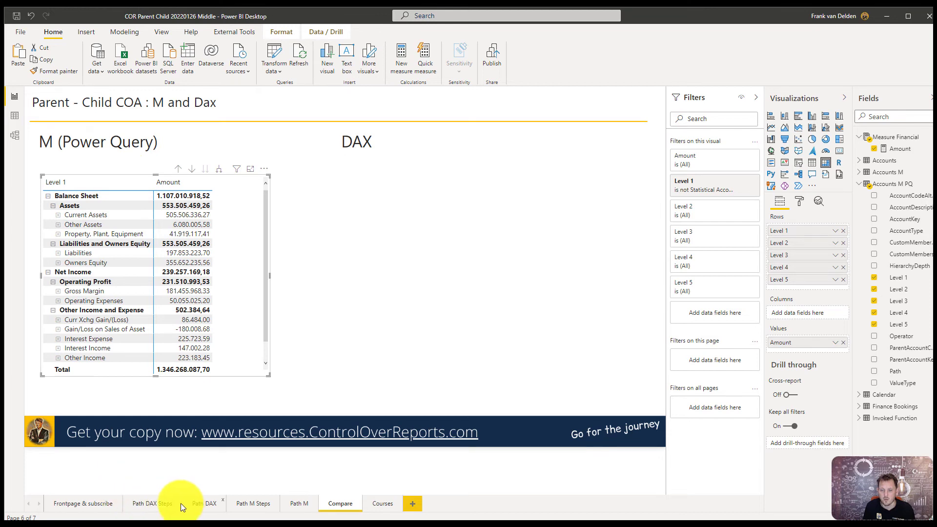
pyautogui.moveTo(203, 508)
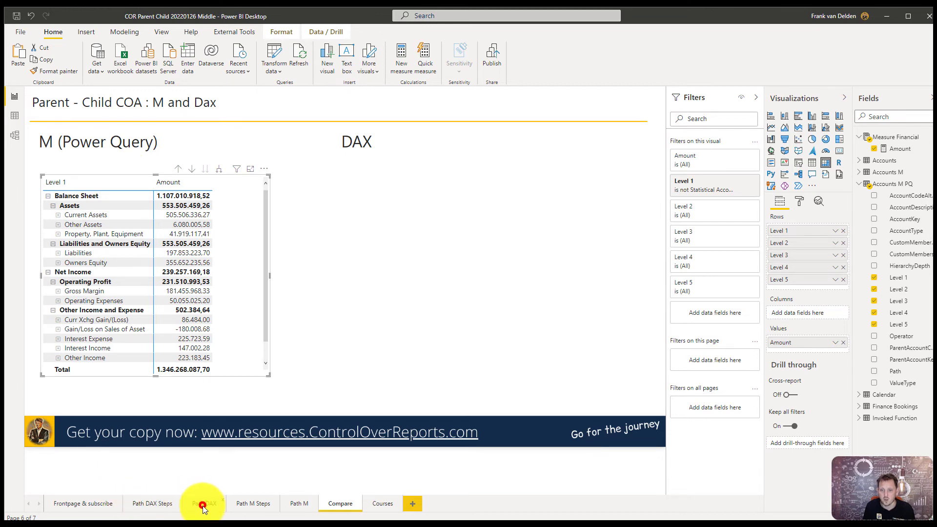
pyautogui.click(203, 503)
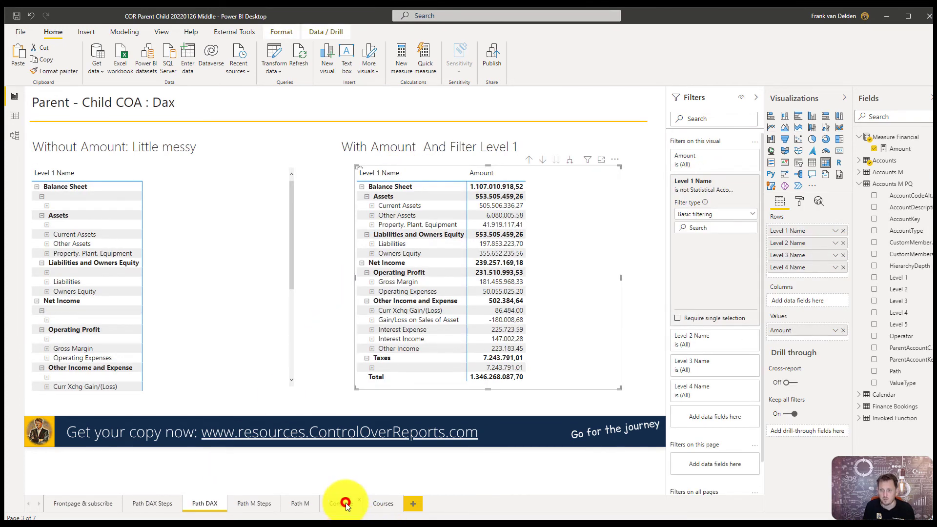
pyautogui.click(340, 504)
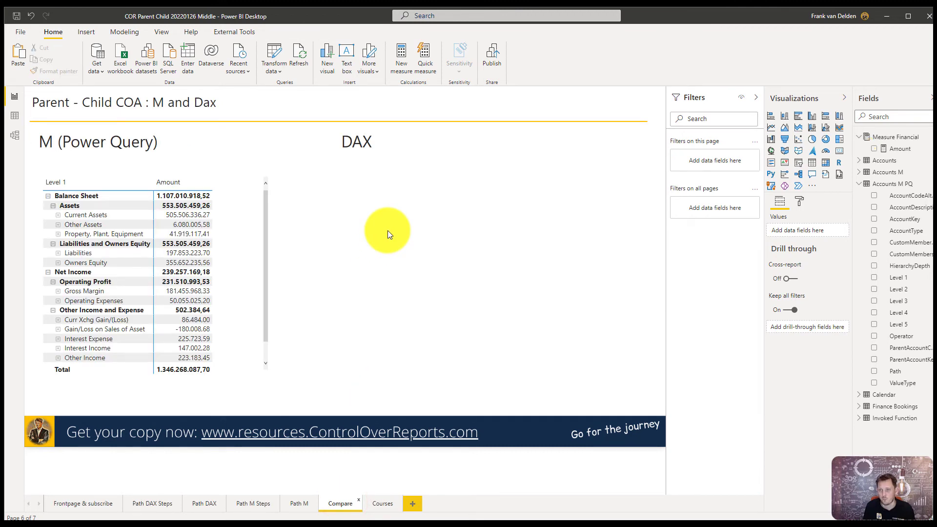
pyautogui.click(387, 230)
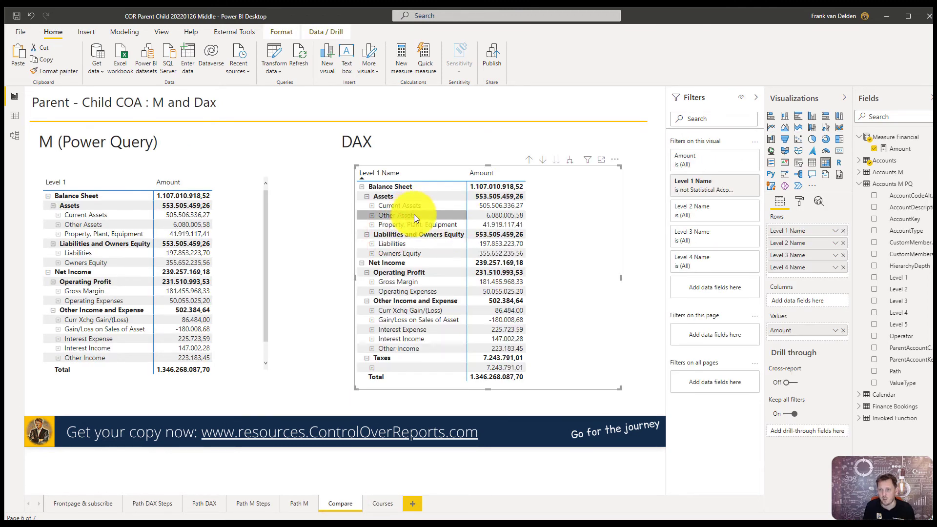
pyautogui.click(115, 344)
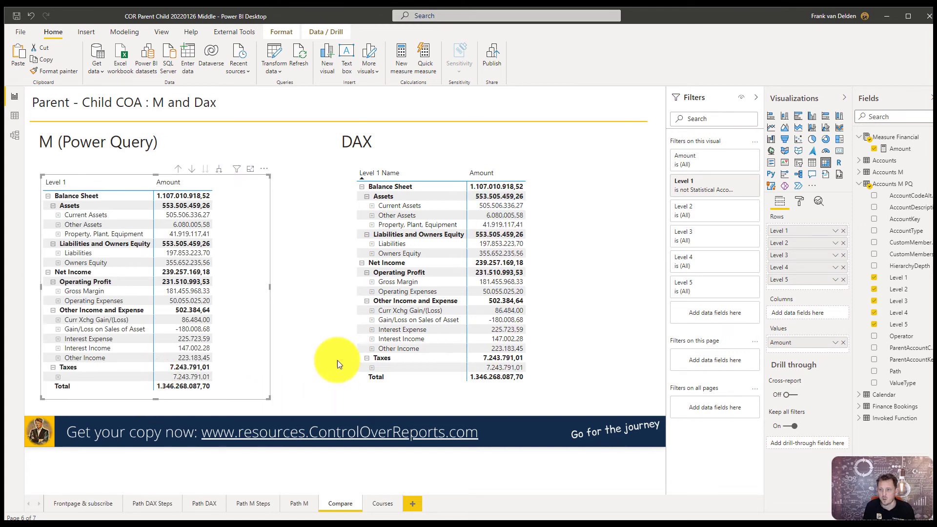
pyautogui.moveTo(219, 170)
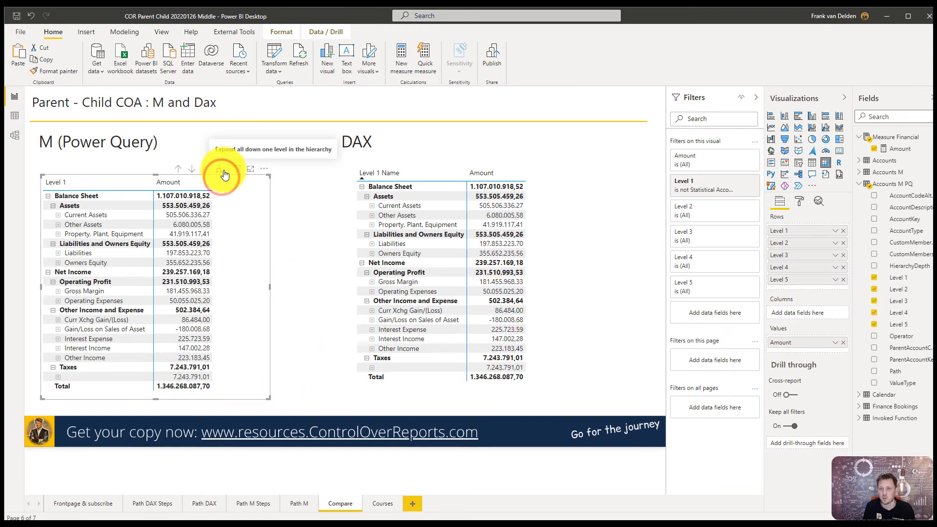
pyautogui.moveTo(619, 284)
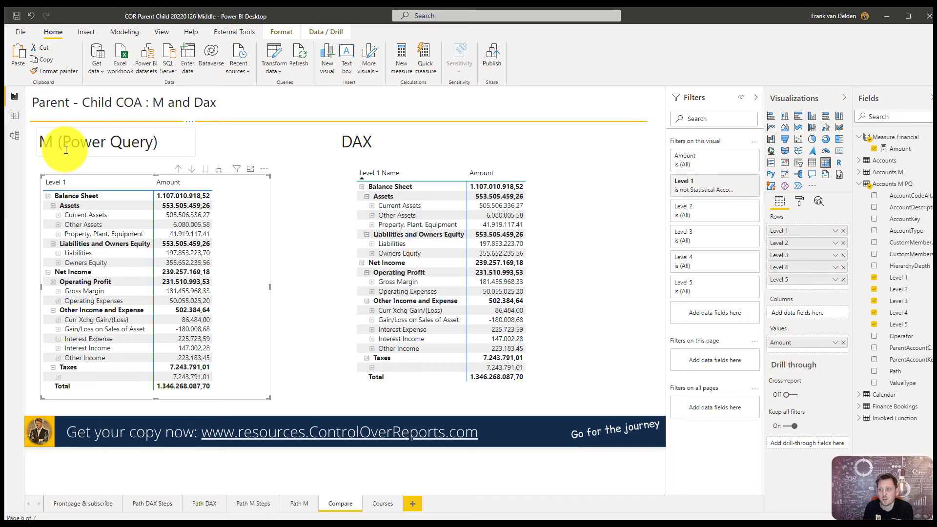
pyautogui.moveTo(243, 187)
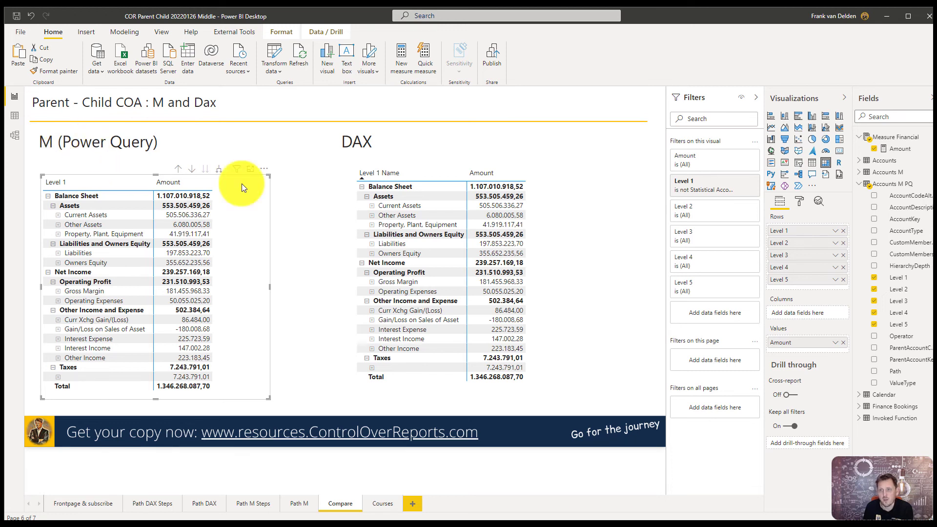